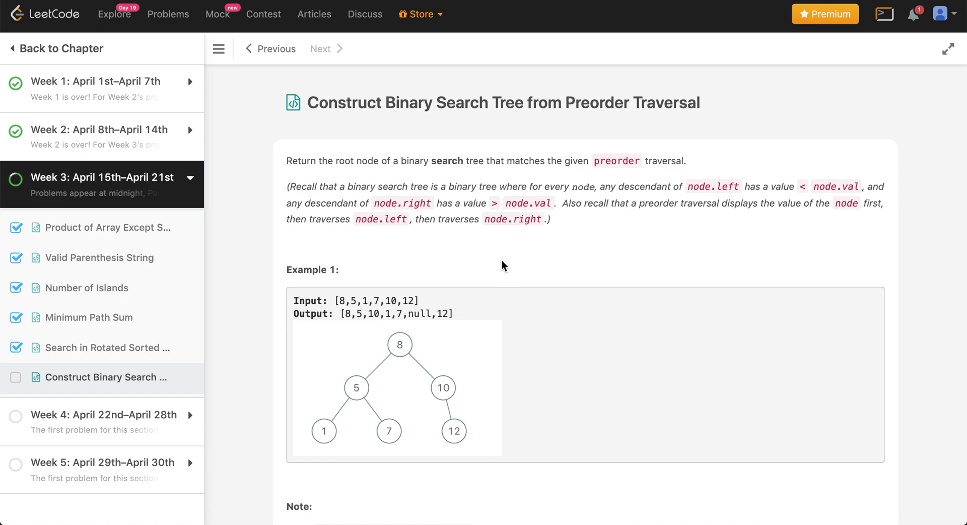
pyautogui.moveTo(400, 101)
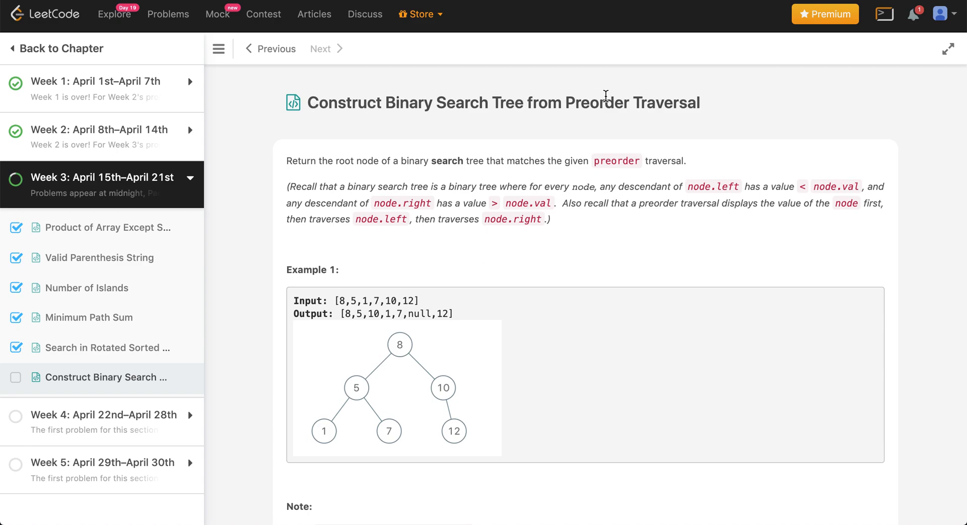
pyautogui.moveTo(447, 142)
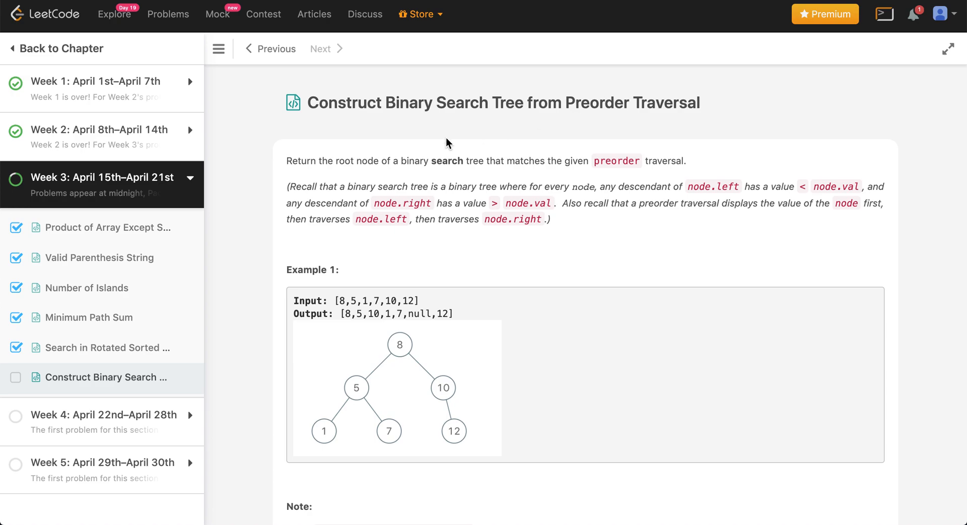
pyautogui.moveTo(370, 154)
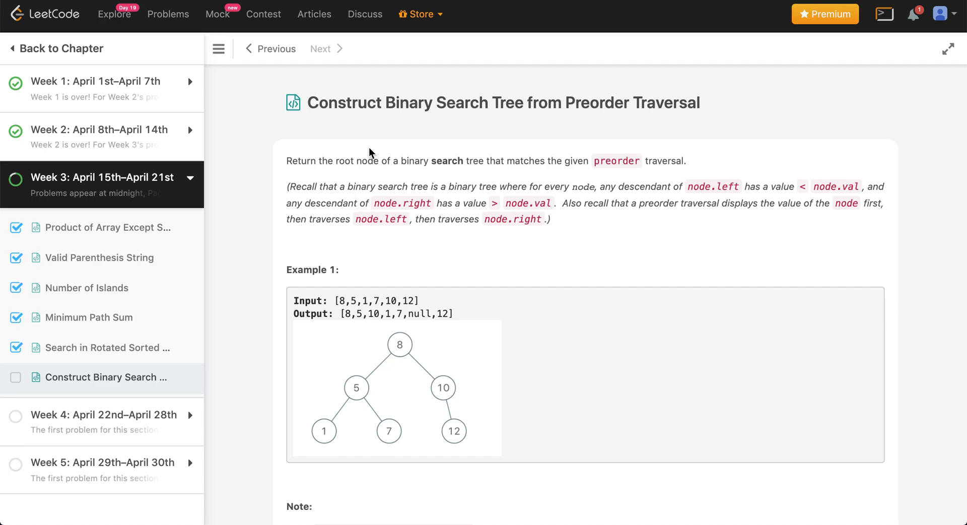
pyautogui.moveTo(296, 161)
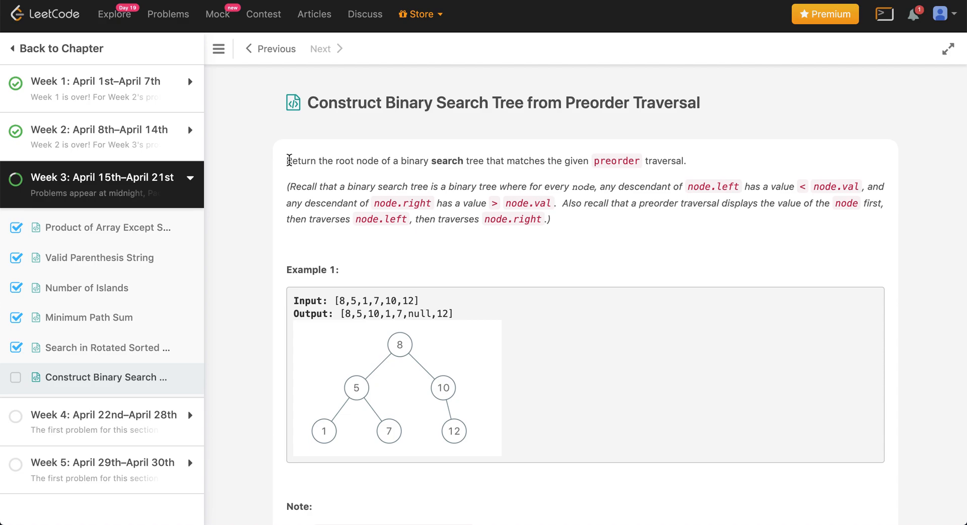
pyautogui.moveTo(506, 162)
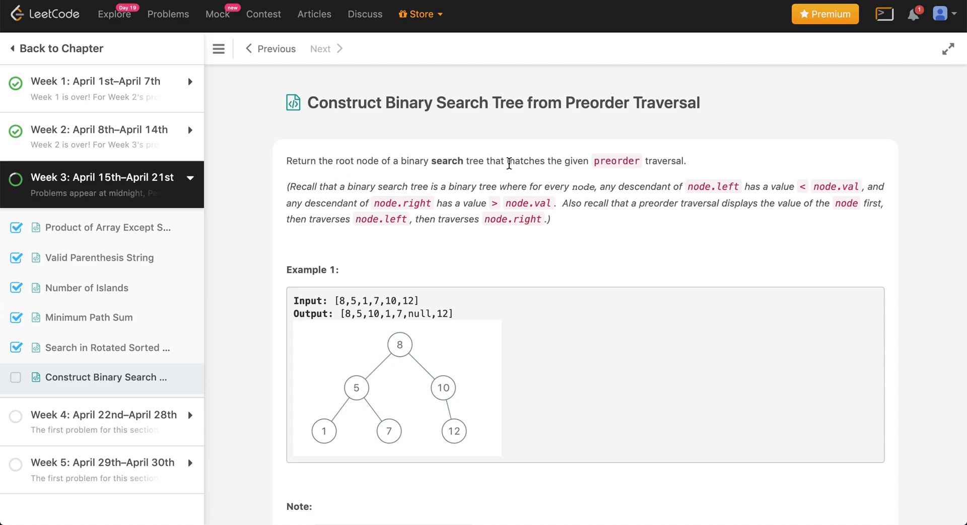
pyautogui.moveTo(387, 214)
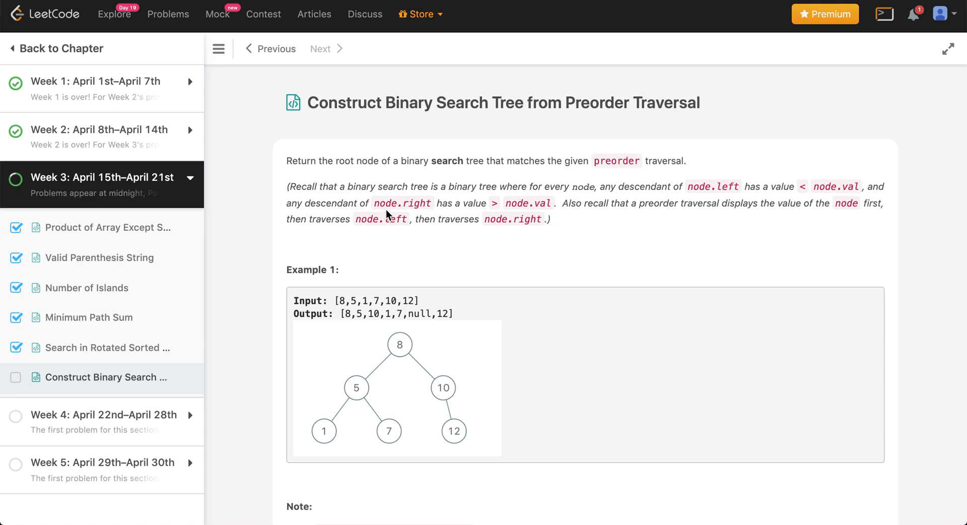
pyautogui.moveTo(305, 188)
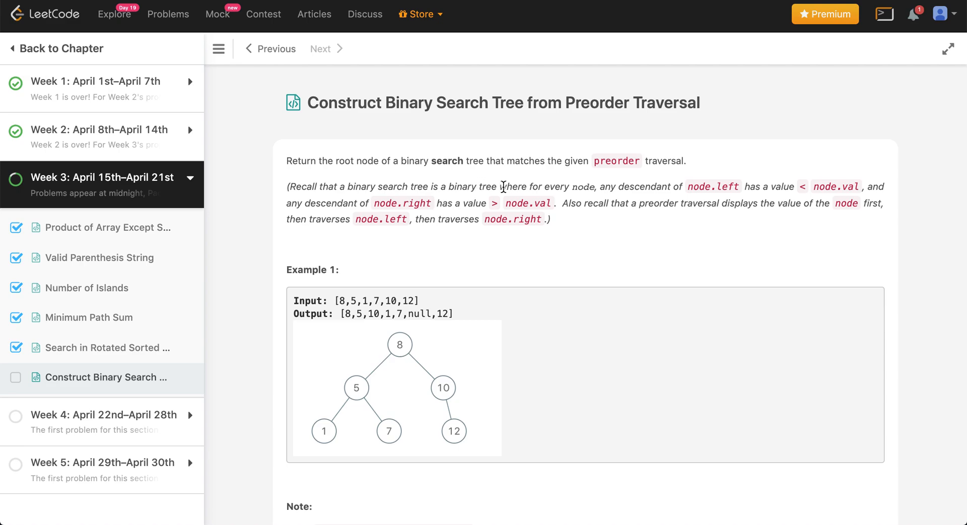
pyautogui.moveTo(648, 188)
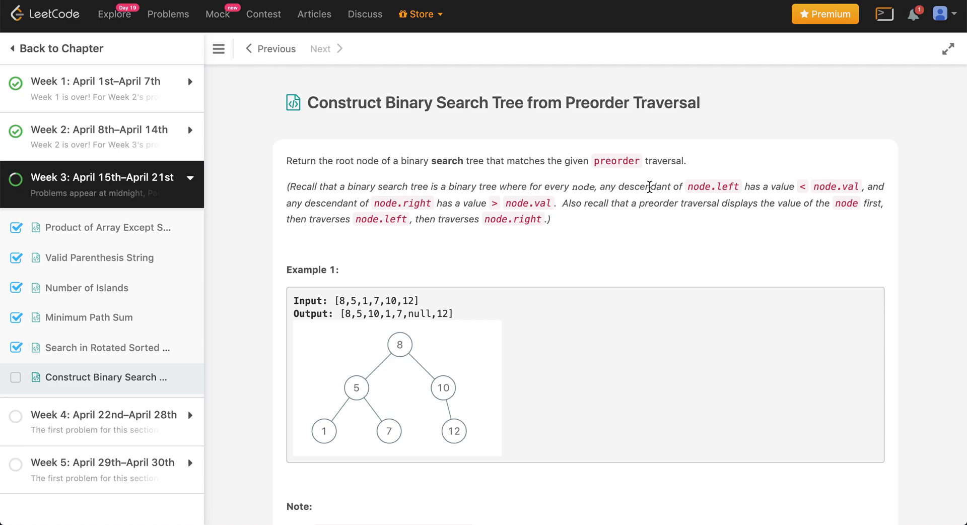
pyautogui.moveTo(801, 194)
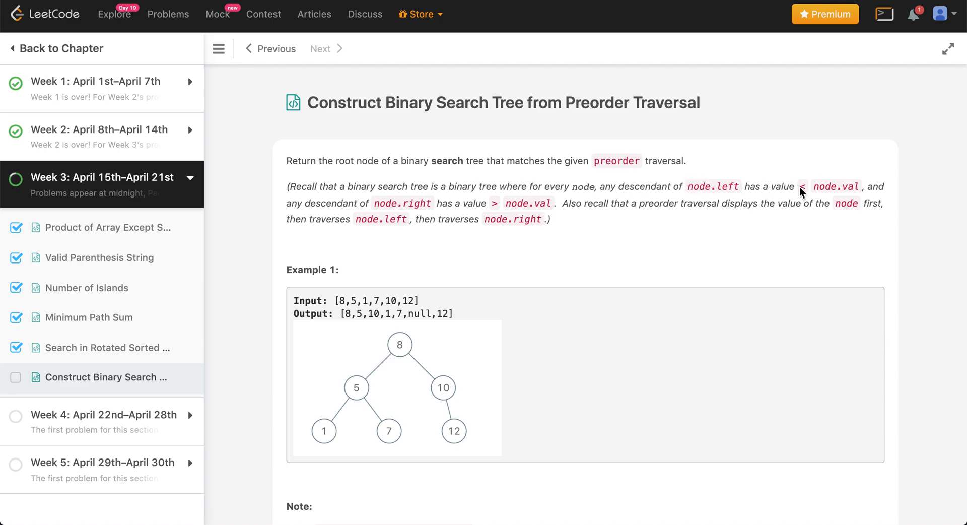
pyautogui.moveTo(889, 193)
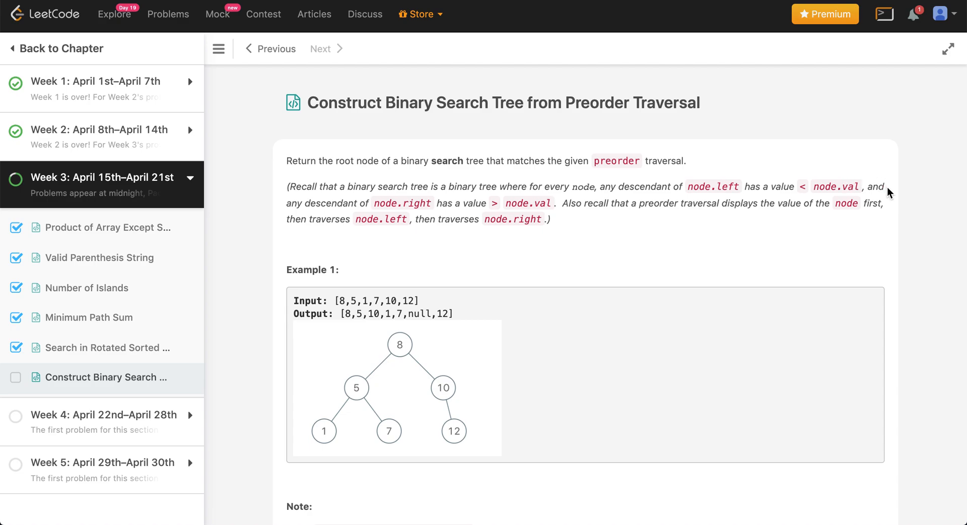
pyautogui.moveTo(647, 179)
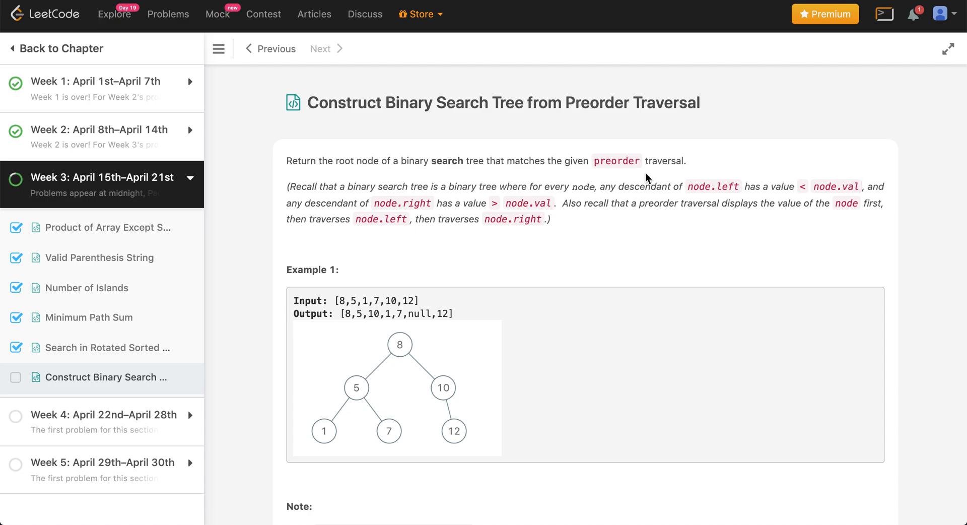
pyautogui.moveTo(507, 202)
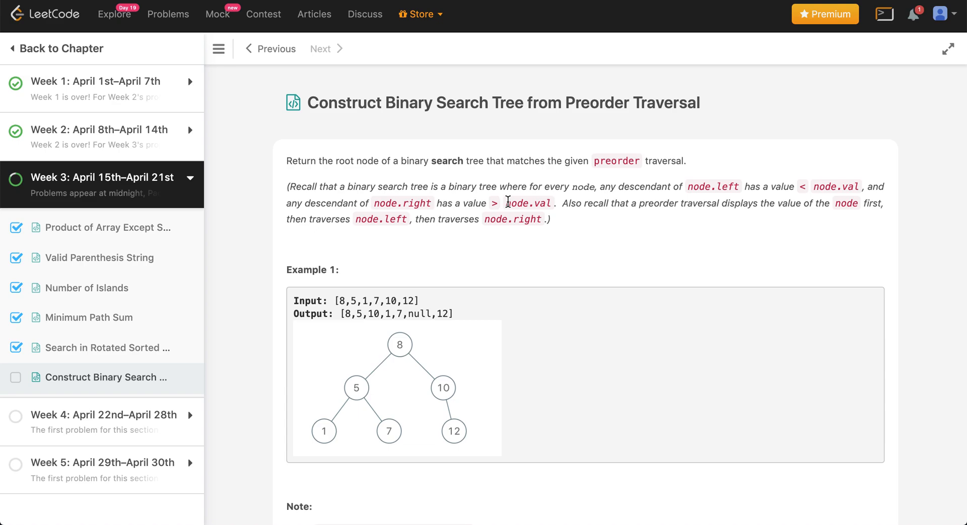
pyautogui.moveTo(596, 207)
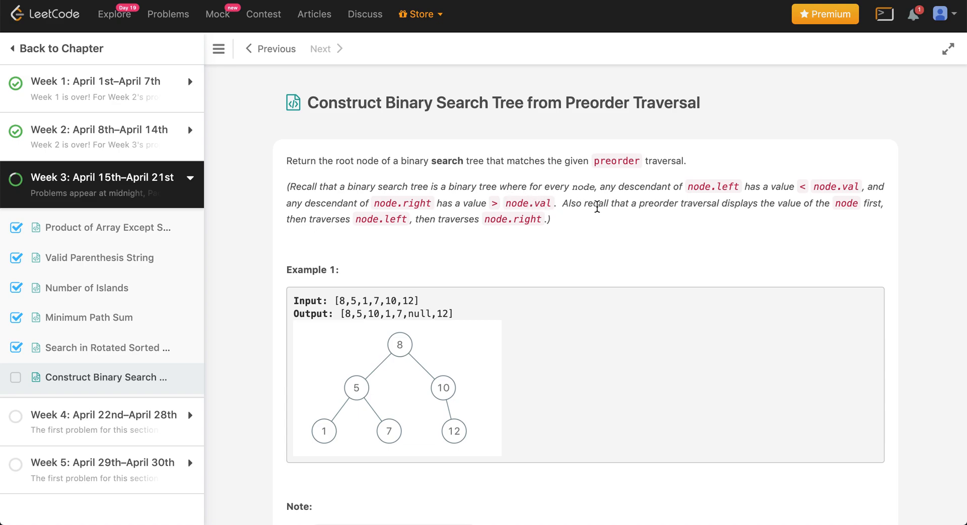
pyautogui.moveTo(812, 208)
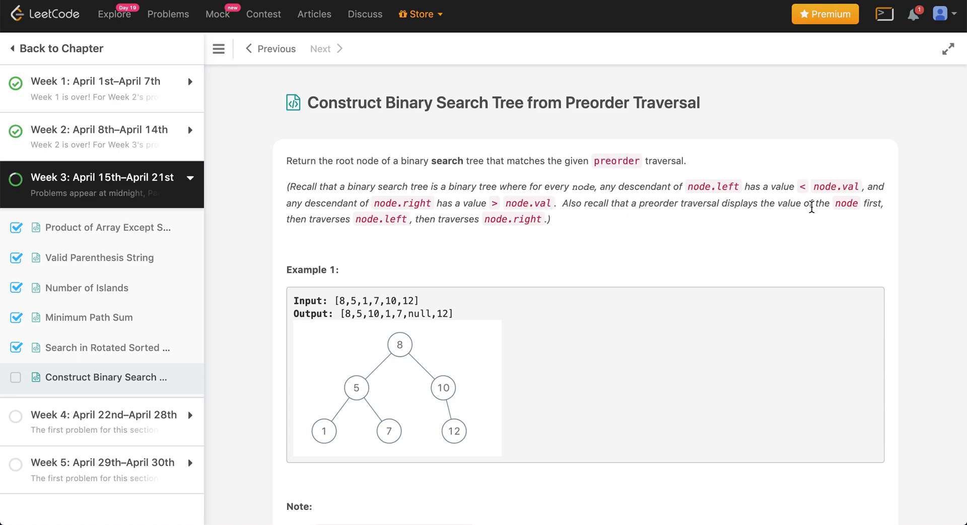
pyautogui.moveTo(372, 222)
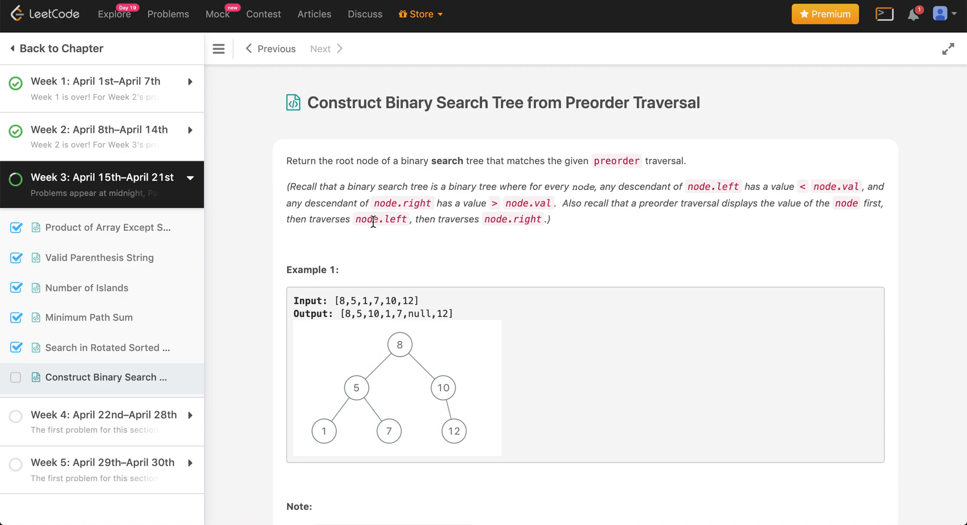
# Read through the problem and mark root 8 and values 8,5,1,7 in Example 1's input.
pyautogui.scroll(-3)
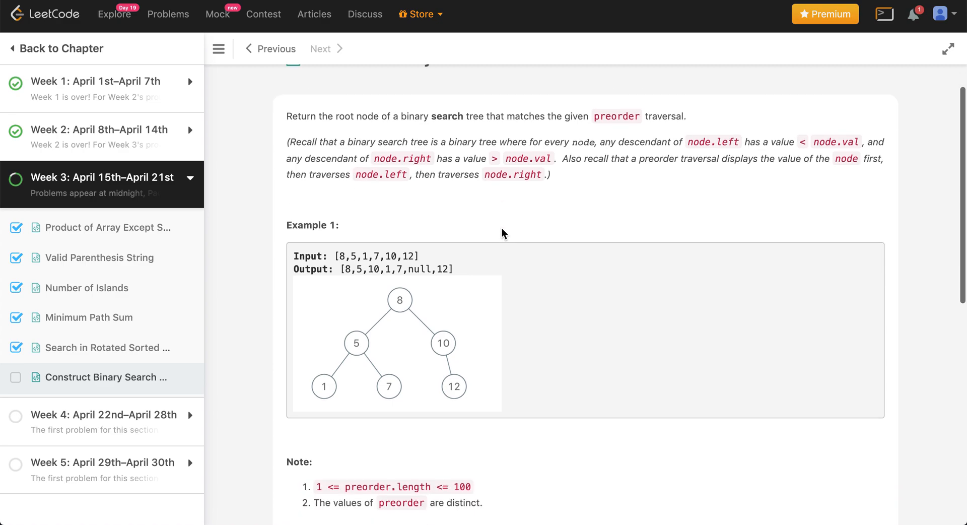
pyautogui.scroll(-3)
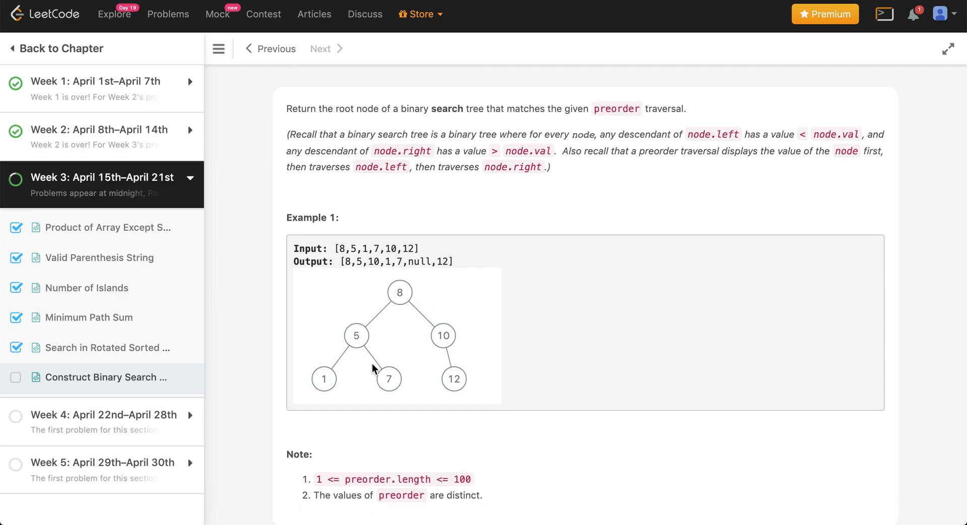
pyautogui.moveTo(392, 264)
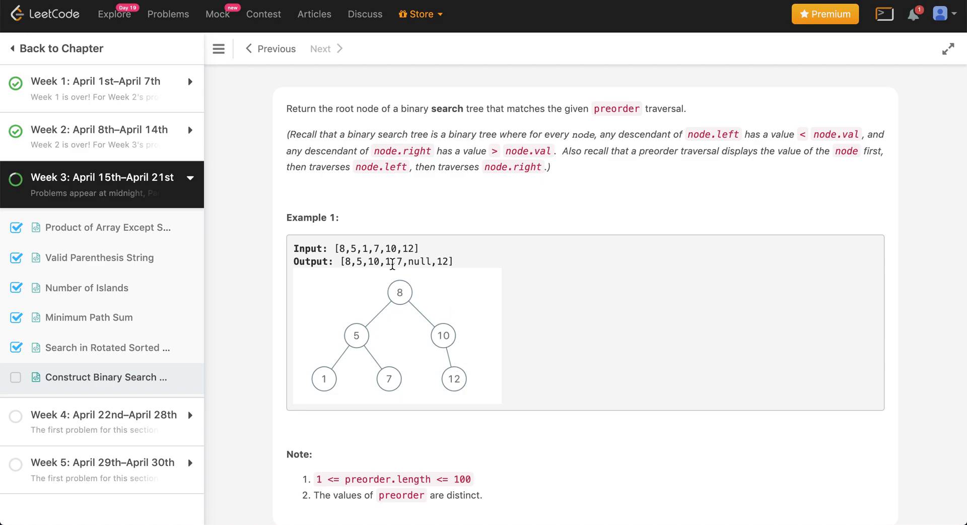
pyautogui.scroll(-3)
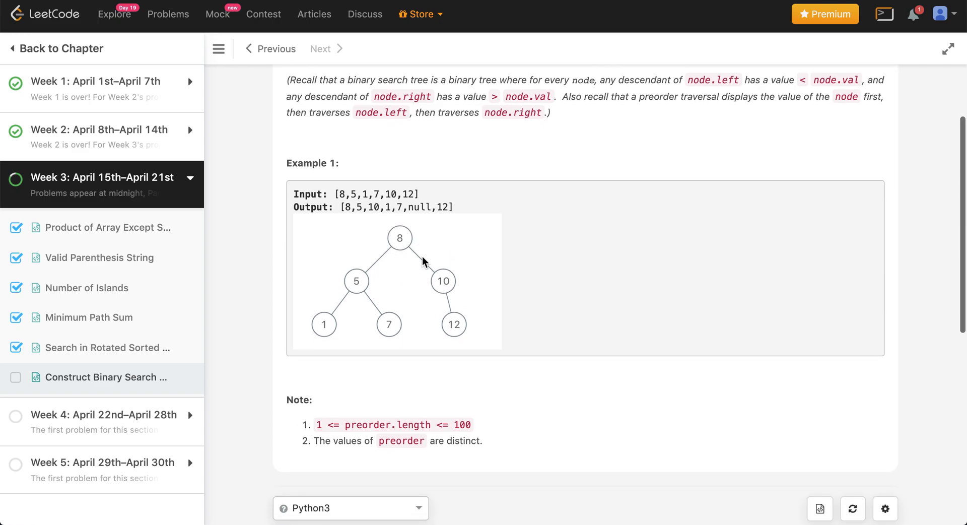
pyautogui.moveTo(399, 241)
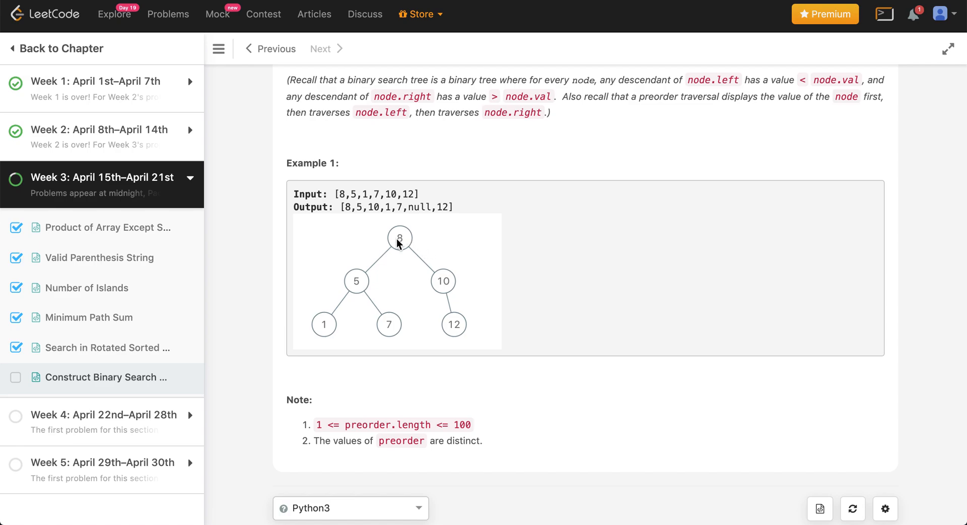
pyautogui.moveTo(361, 278)
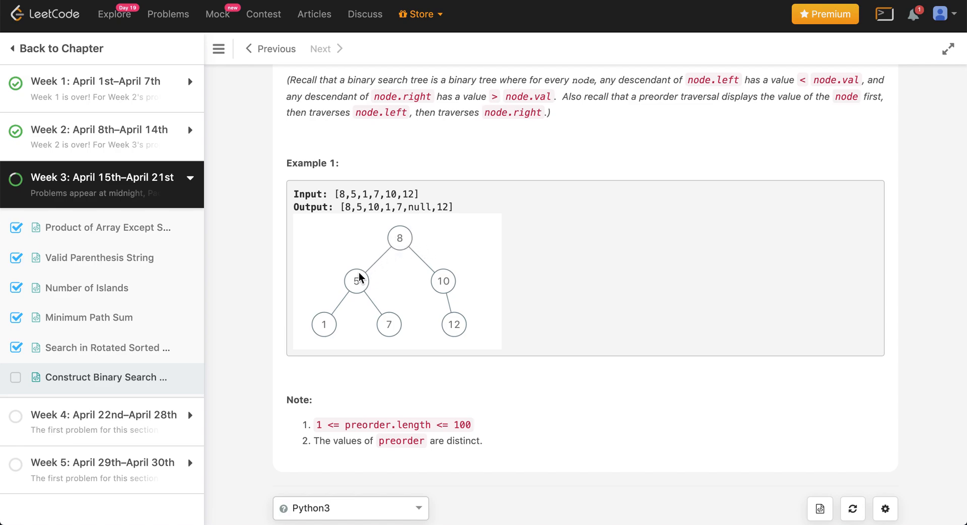
pyautogui.moveTo(330, 333)
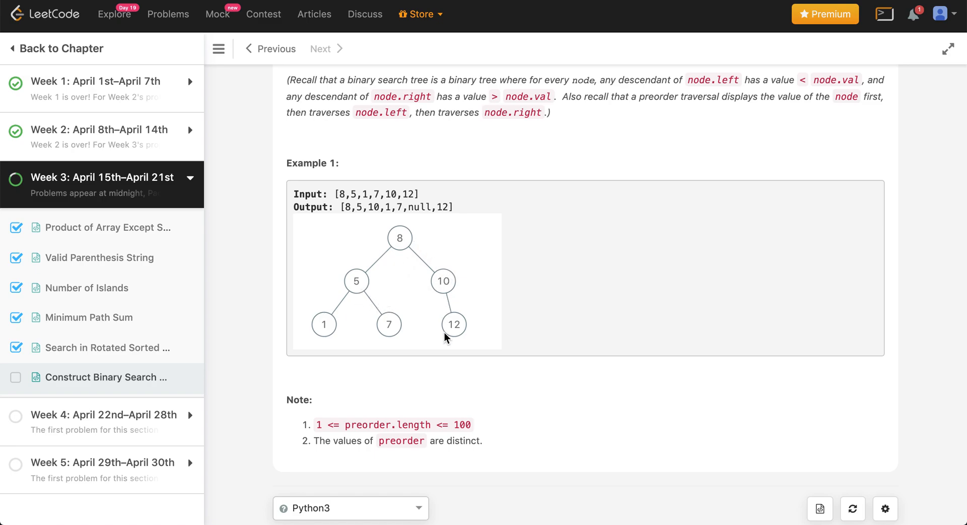
pyautogui.moveTo(438, 290)
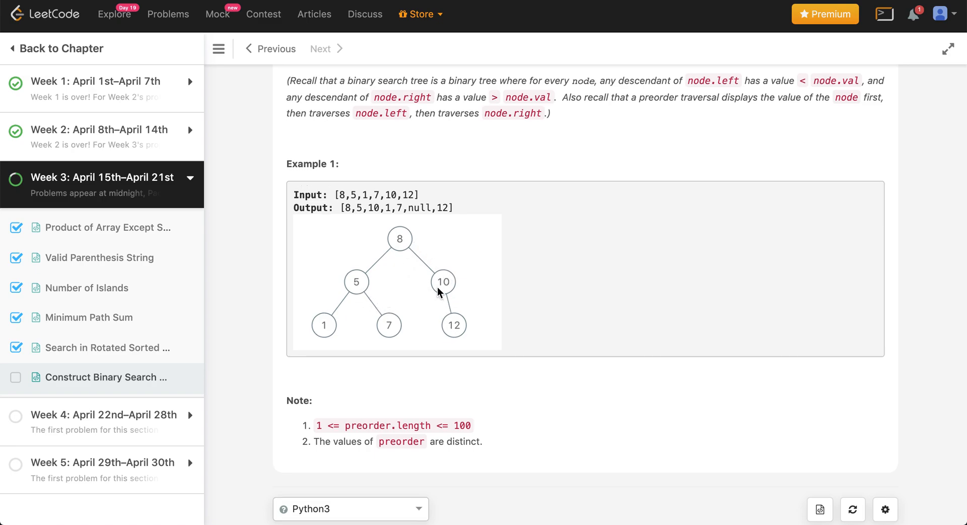
pyautogui.scroll(-3)
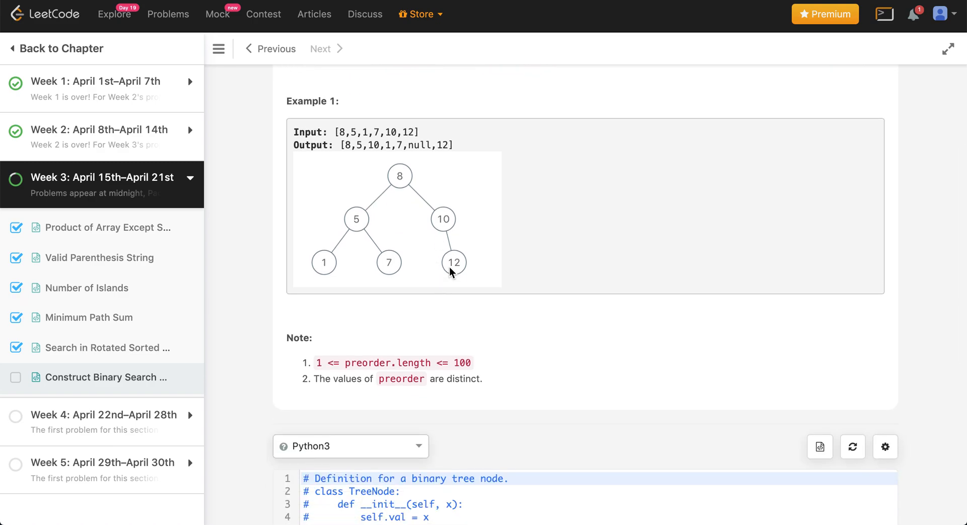
pyautogui.moveTo(355, 219)
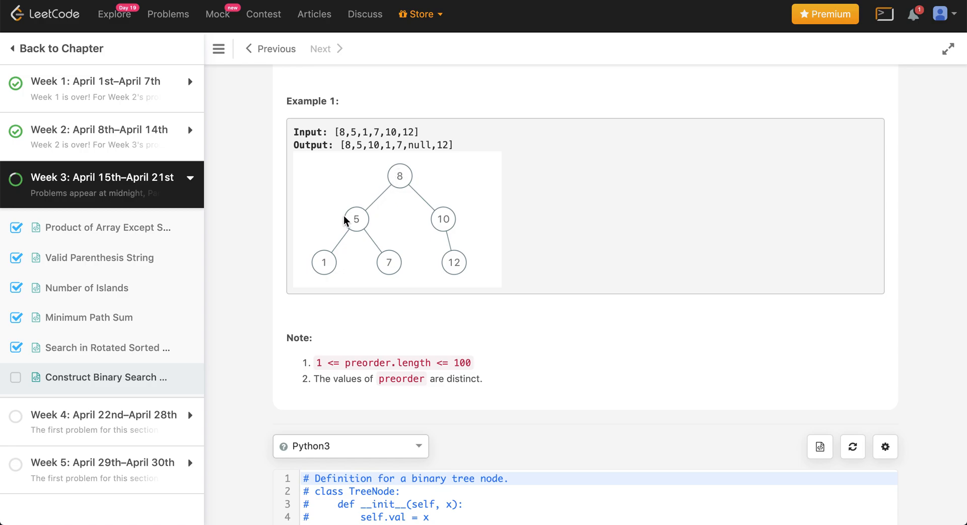
pyautogui.moveTo(400, 191)
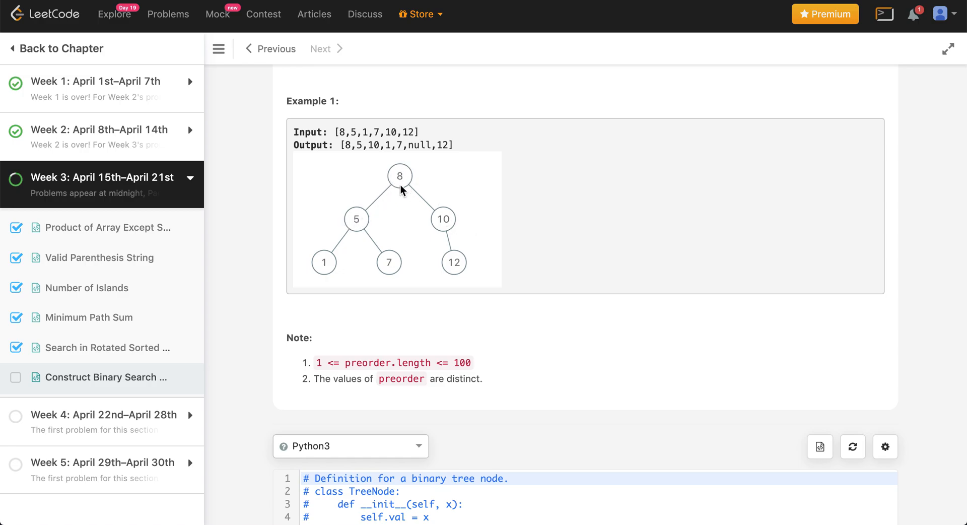
pyautogui.moveTo(437, 205)
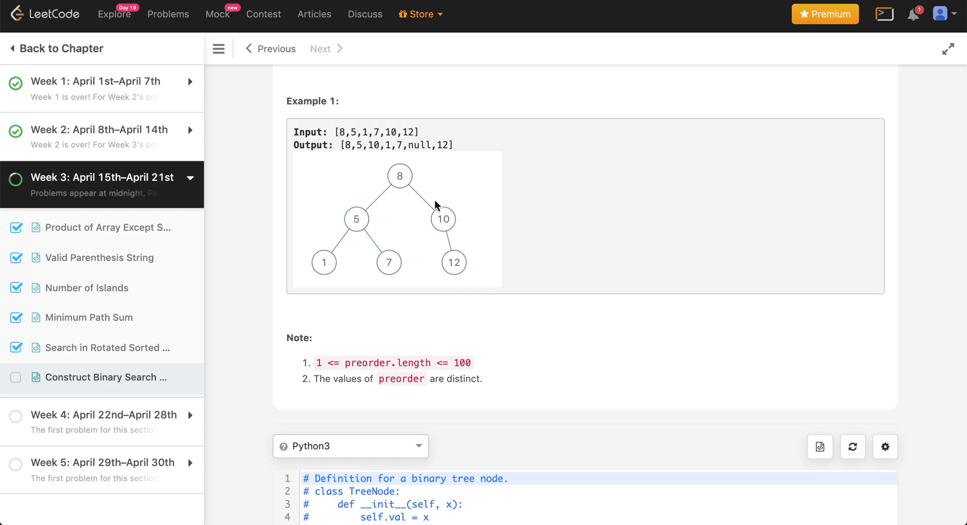
pyautogui.moveTo(420, 183)
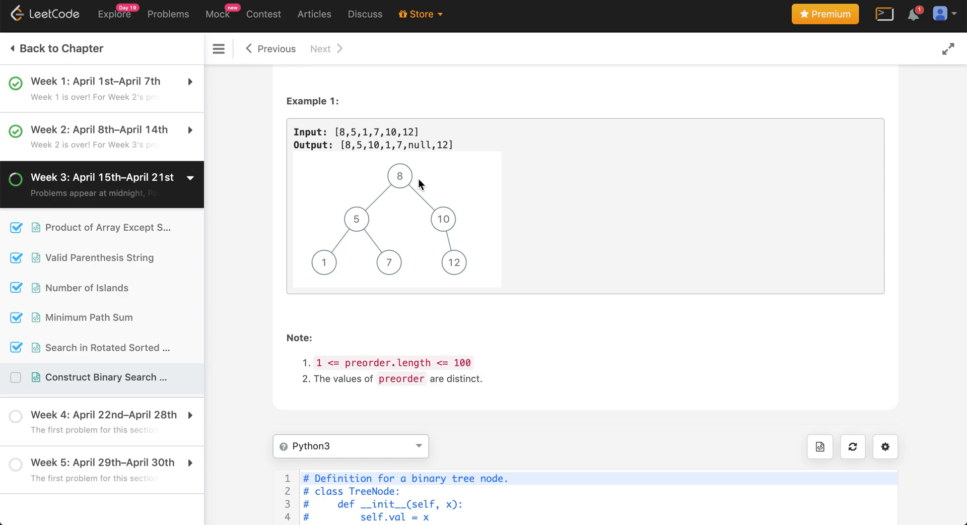
pyautogui.moveTo(383, 191)
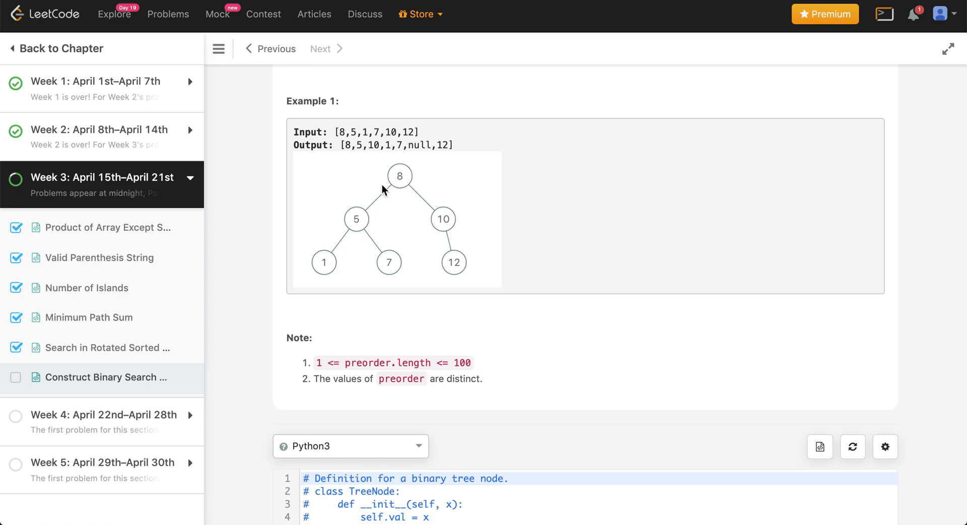
pyautogui.moveTo(428, 221)
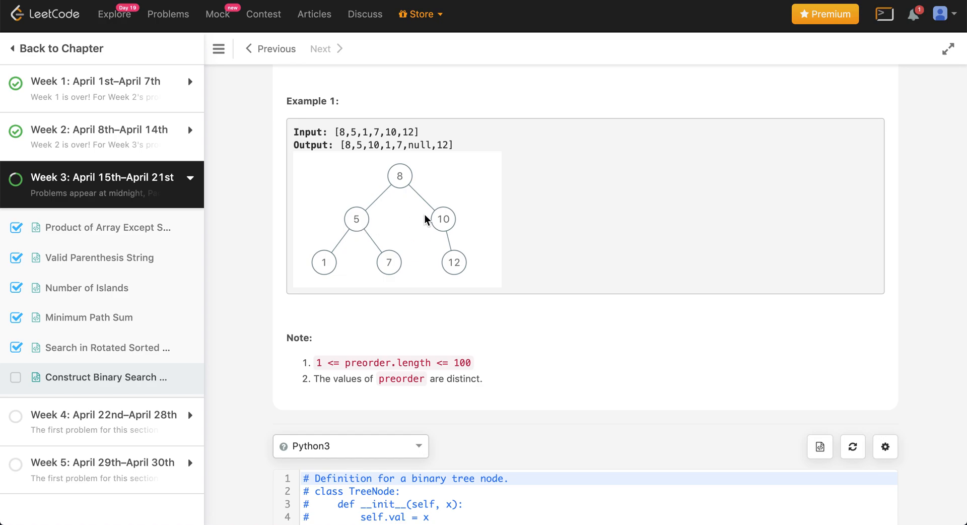
pyautogui.moveTo(548, 382)
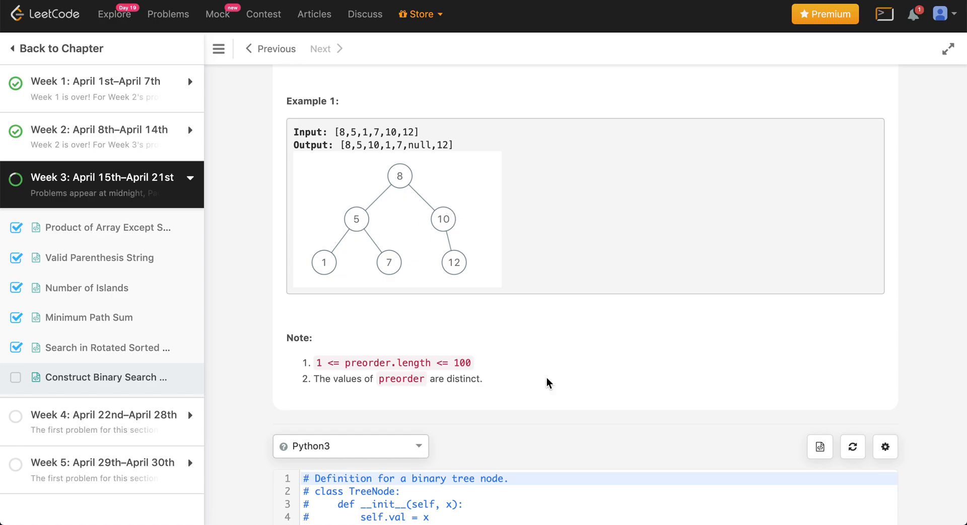
pyautogui.scroll(3)
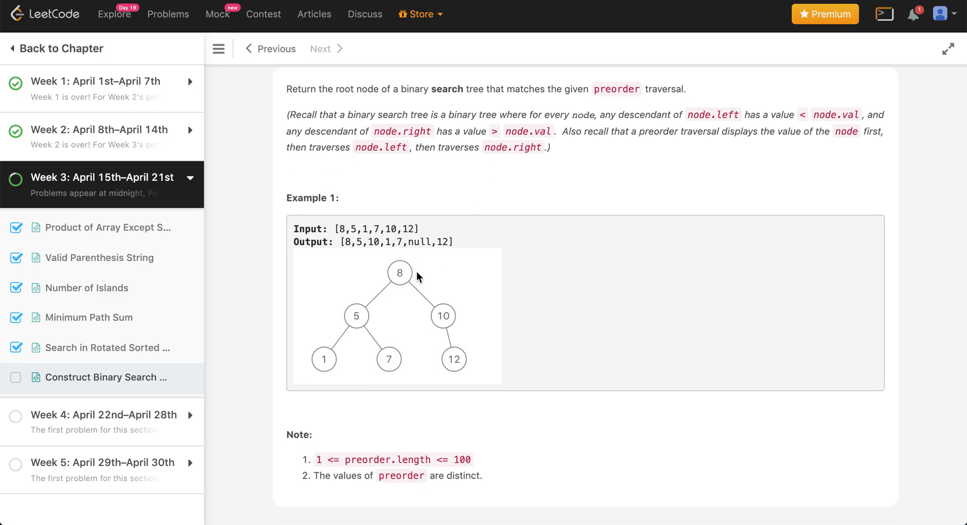
pyautogui.scroll(-3)
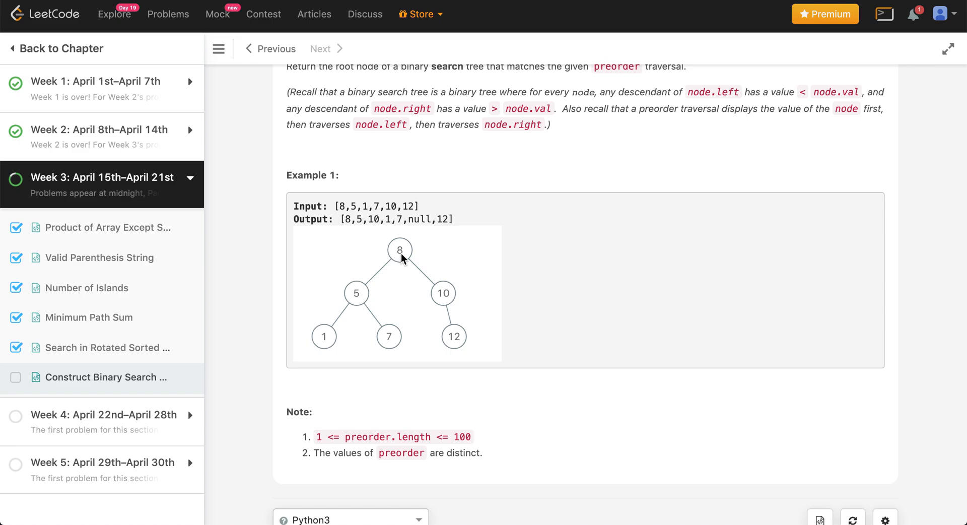
pyautogui.moveTo(397, 248)
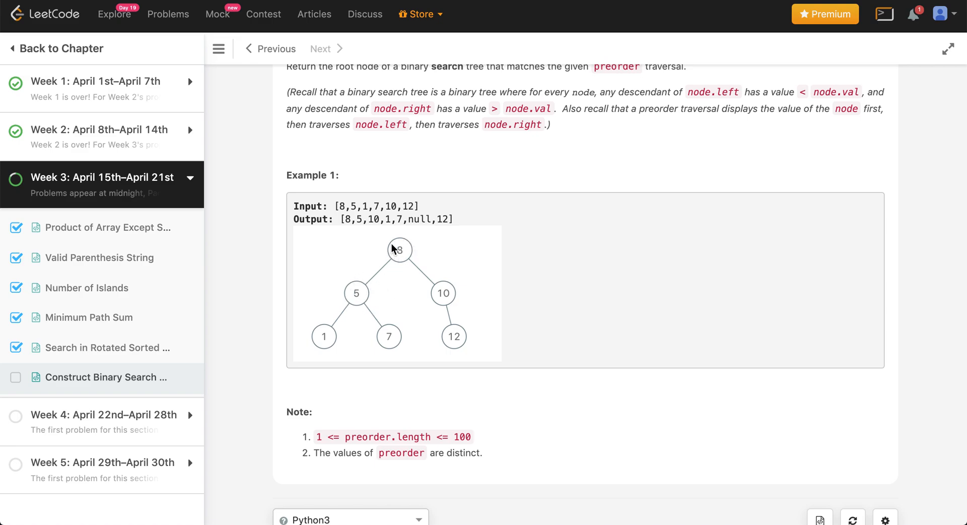
pyautogui.moveTo(404, 241)
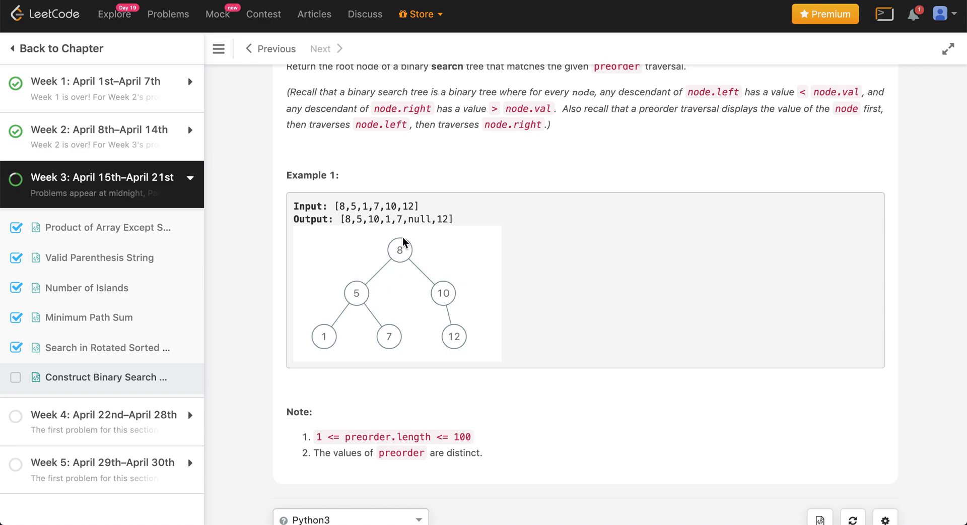
pyautogui.moveTo(346, 306)
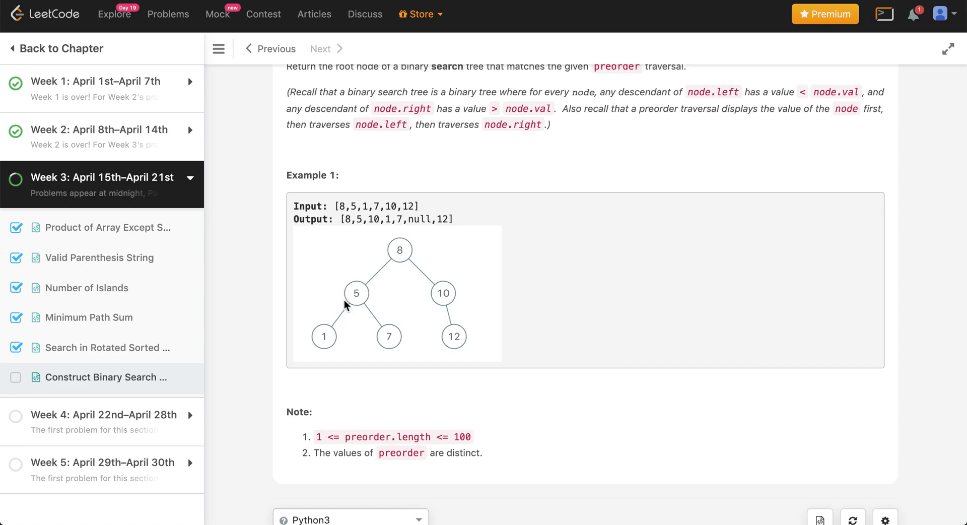
pyautogui.moveTo(336, 328)
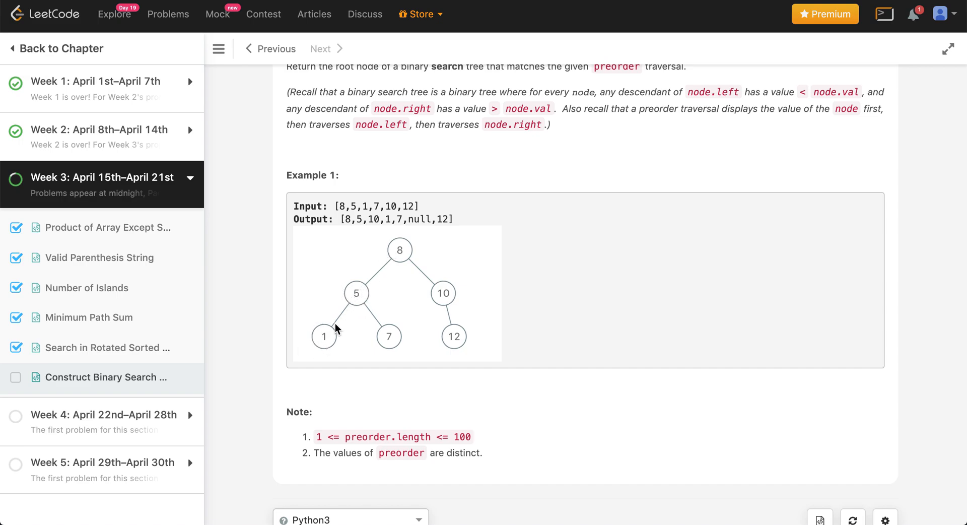
pyautogui.moveTo(365, 313)
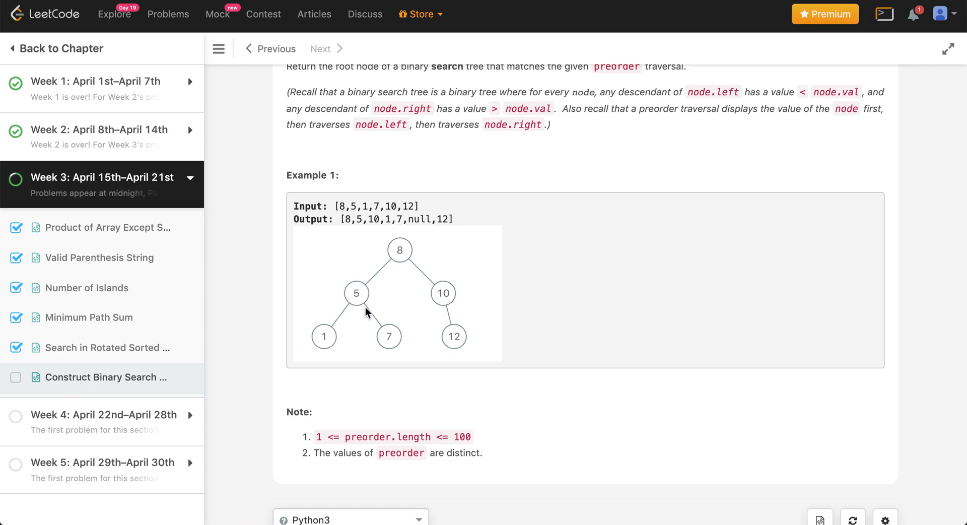
pyautogui.moveTo(394, 335)
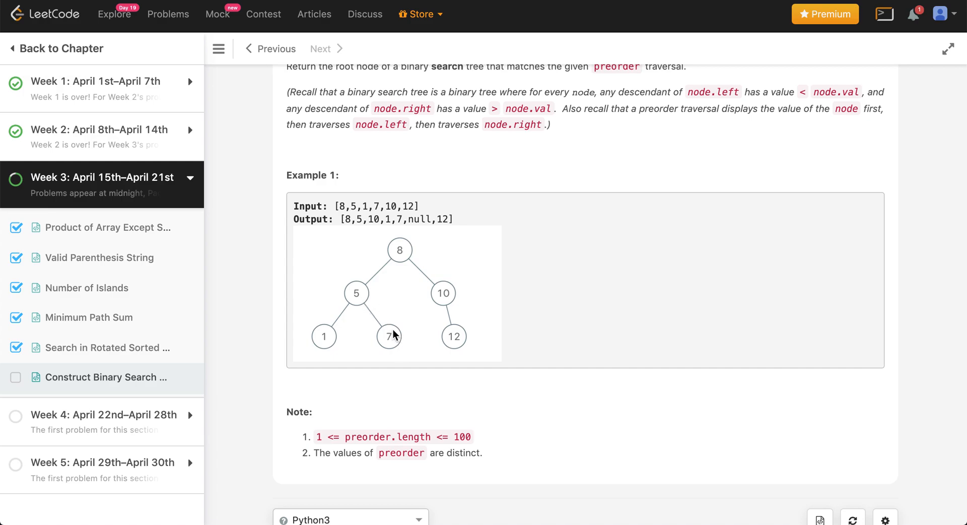
pyautogui.moveTo(367, 288)
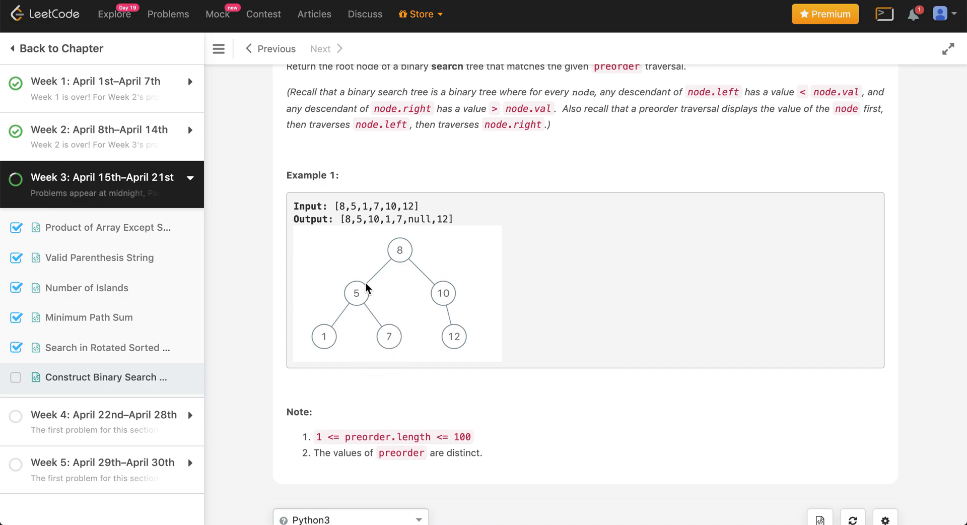
pyautogui.moveTo(370, 311)
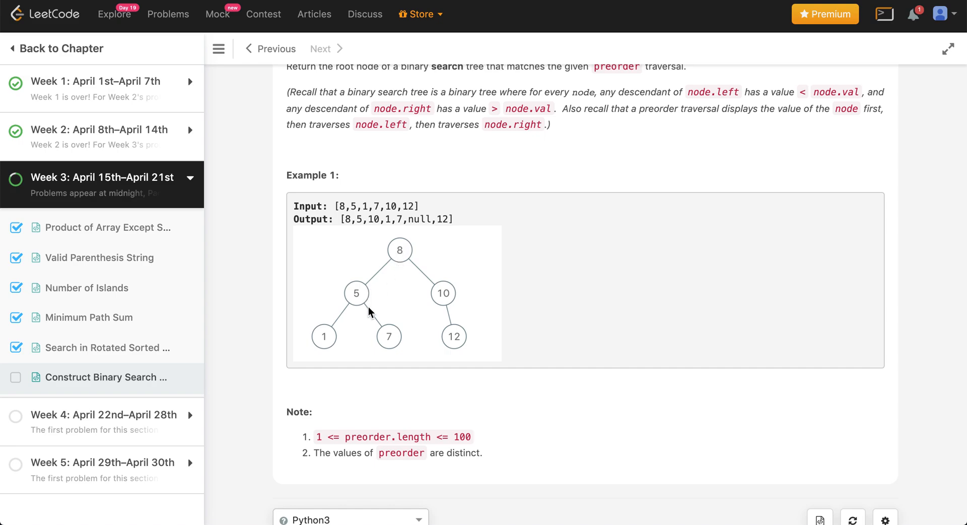
pyautogui.moveTo(395, 258)
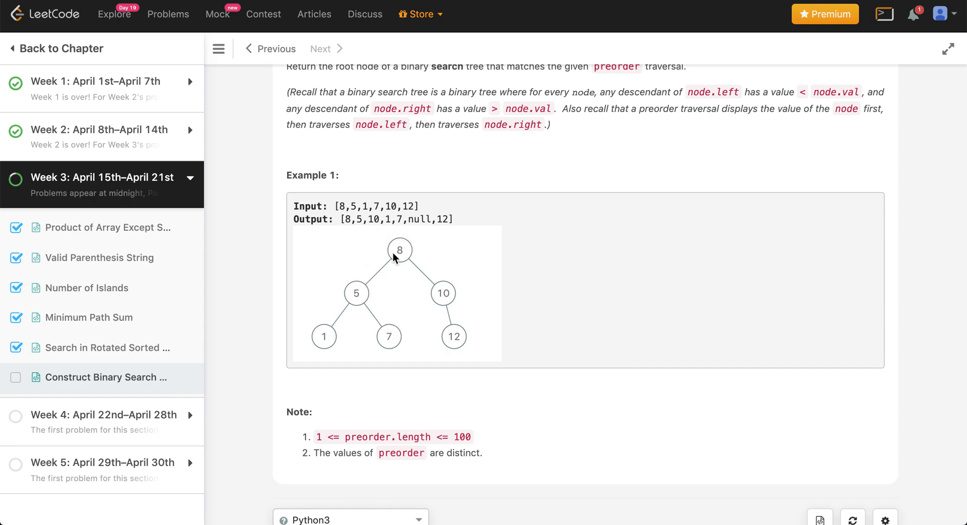
pyautogui.moveTo(398, 253)
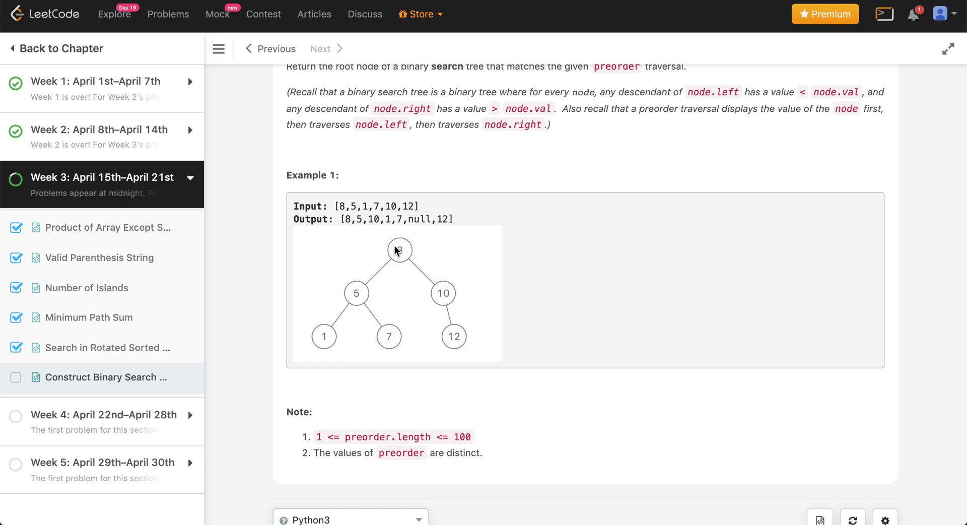
pyautogui.moveTo(528, 179)
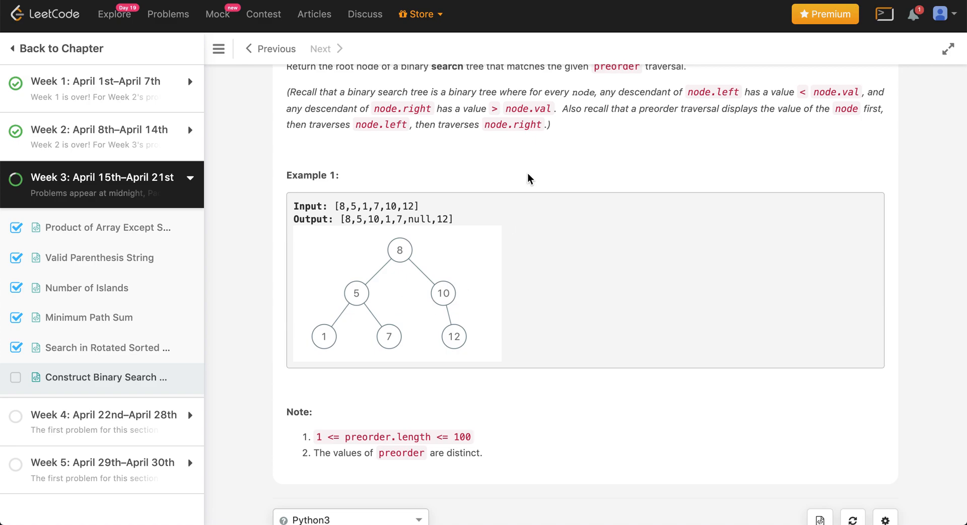
pyautogui.scroll(-3)
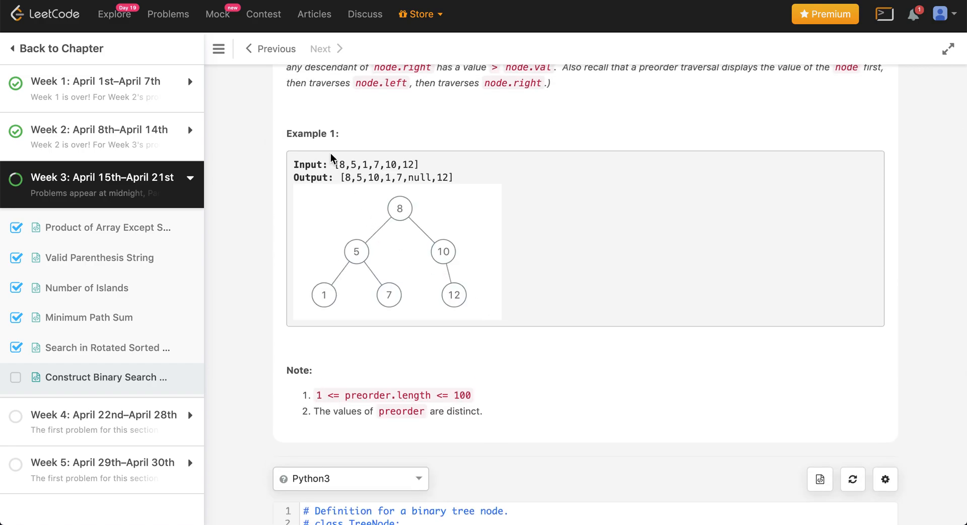
pyautogui.doubleClick(339, 164)
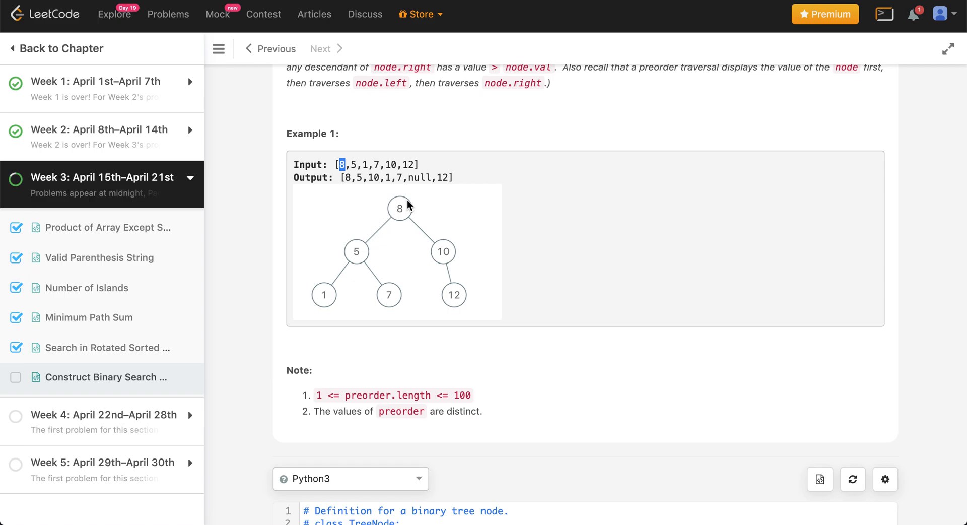
pyautogui.moveTo(411, 221)
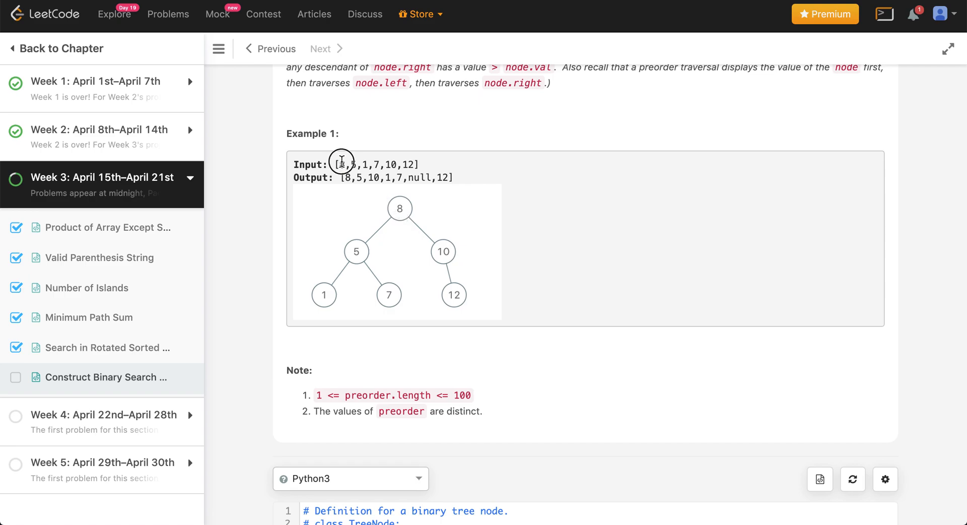
pyautogui.moveTo(338, 164); pyautogui.dragTo(386, 164)
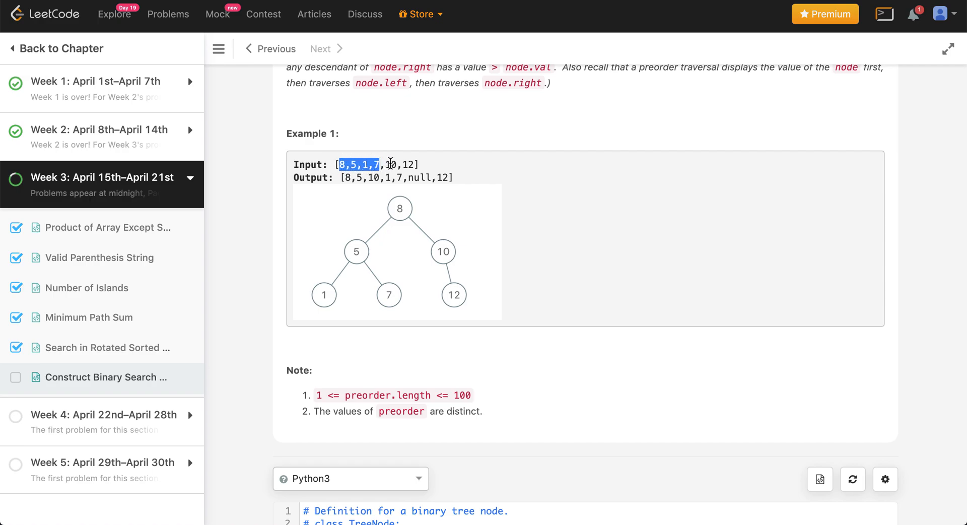
pyautogui.doubleClick(393, 164)
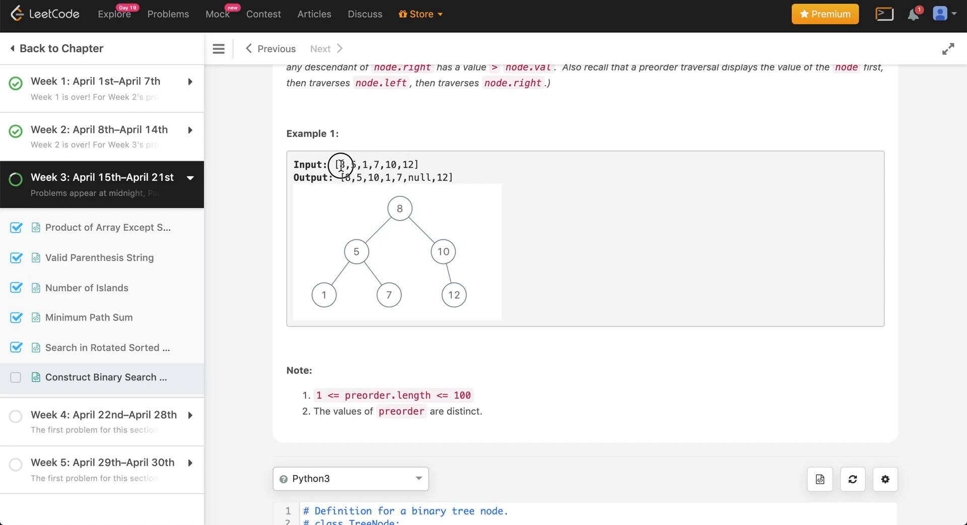
pyautogui.moveTo(339, 165); pyautogui.dragTo(380, 164)
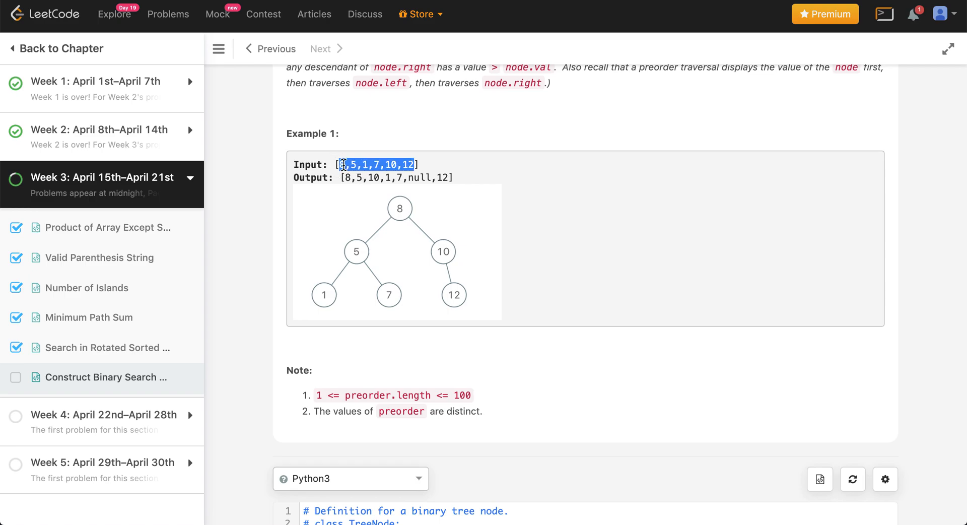
pyautogui.click(386, 164)
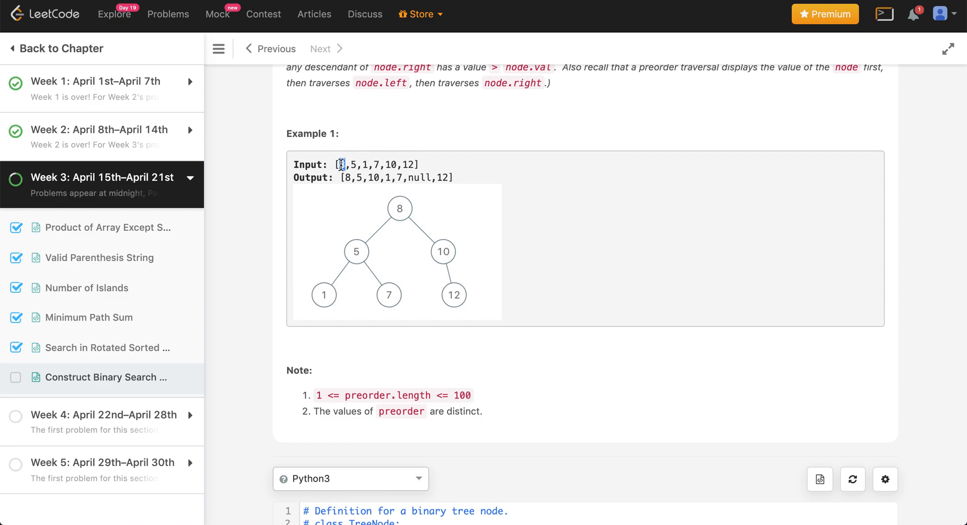
# Mark the right-subtree values 10,12 and the whole input list, then clear the highlight.
pyautogui.doubleClick(341, 164)
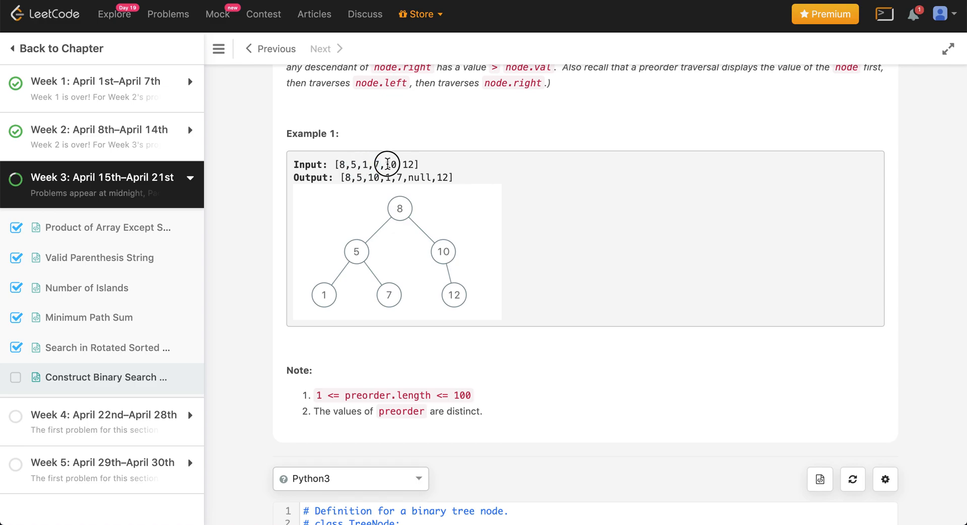
pyautogui.moveTo(385, 164); pyautogui.dragTo(414, 164)
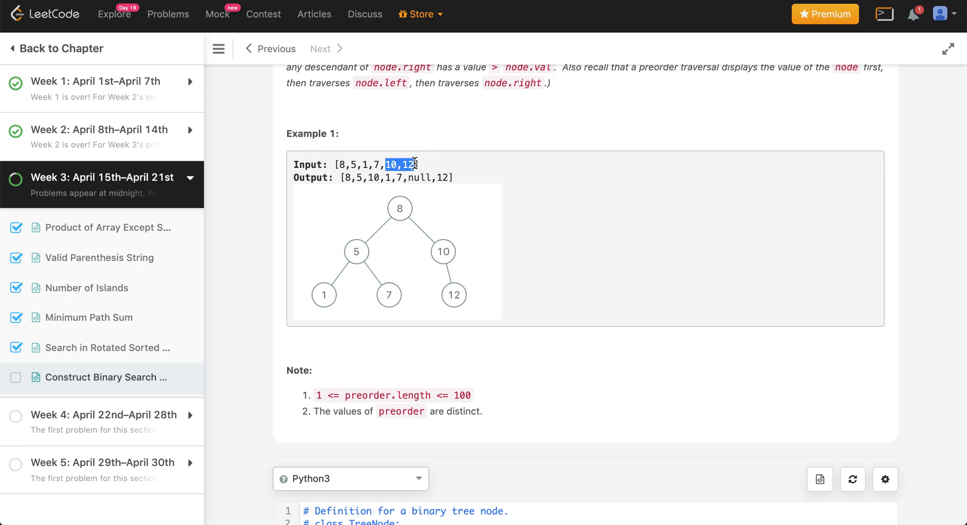
pyautogui.moveTo(430, 242)
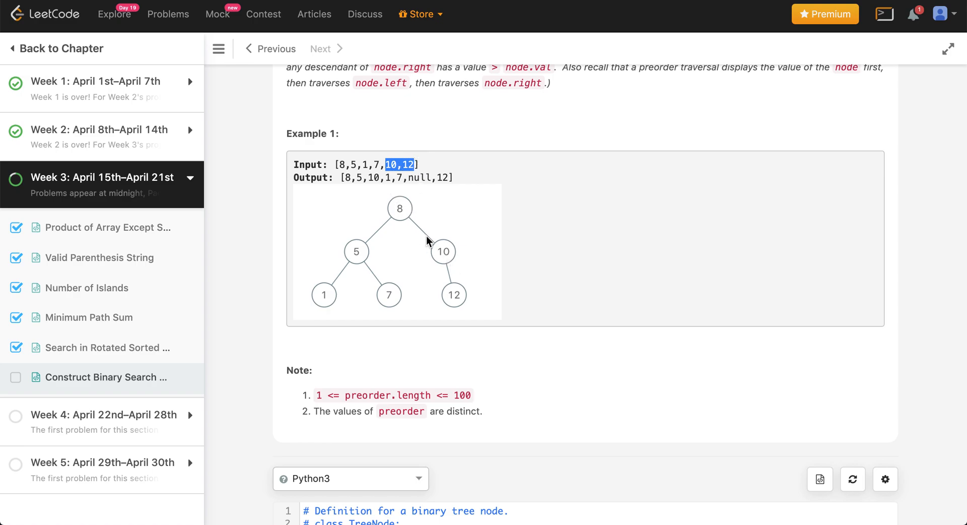
pyautogui.moveTo(407, 165); pyautogui.dragTo(339, 164)
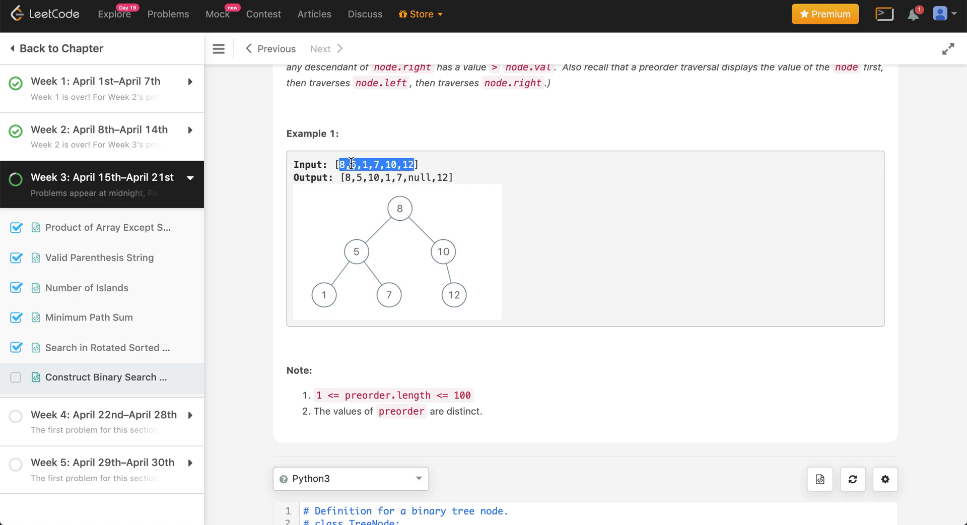
pyautogui.moveTo(340, 164); pyautogui.dragTo(375, 165)
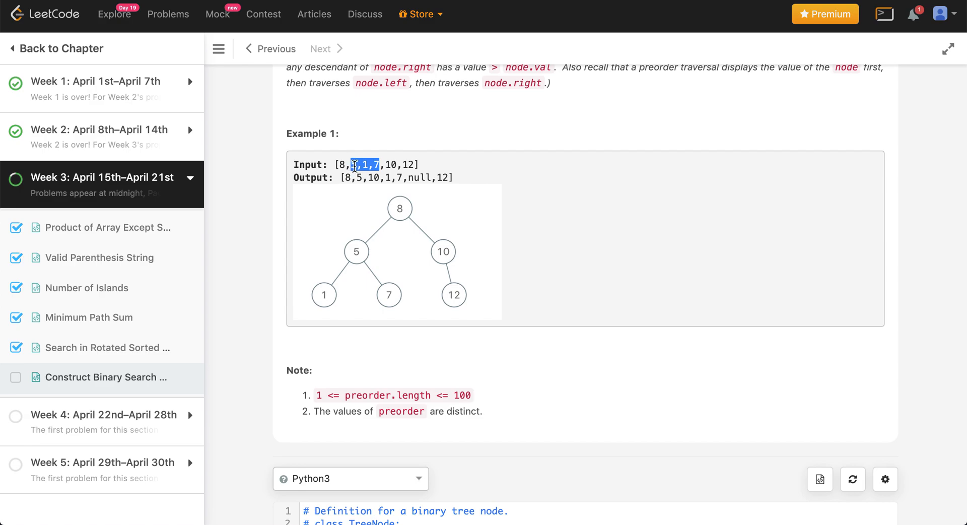
pyautogui.click(365, 164)
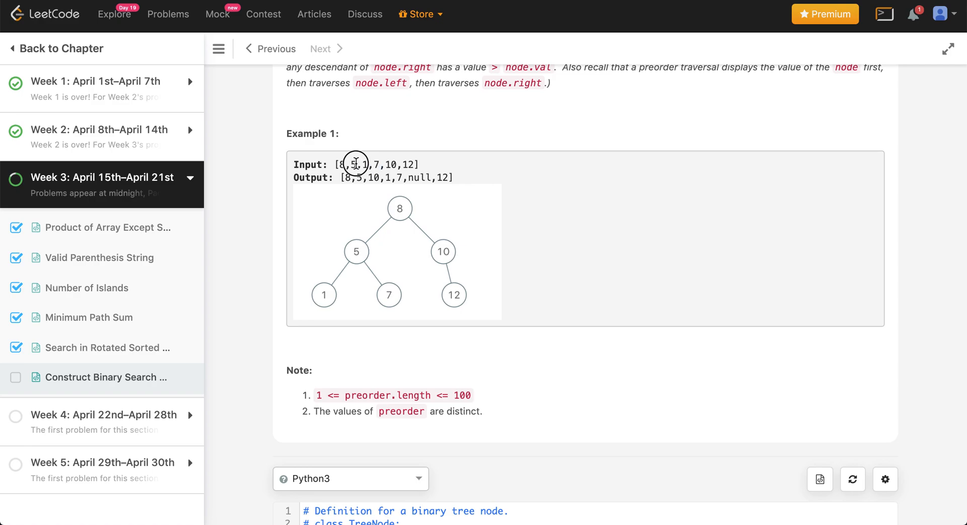
# Write the guard 'if not preorder: return None' and a stub def helper(preorder, limit).
pyautogui.scroll(-3)
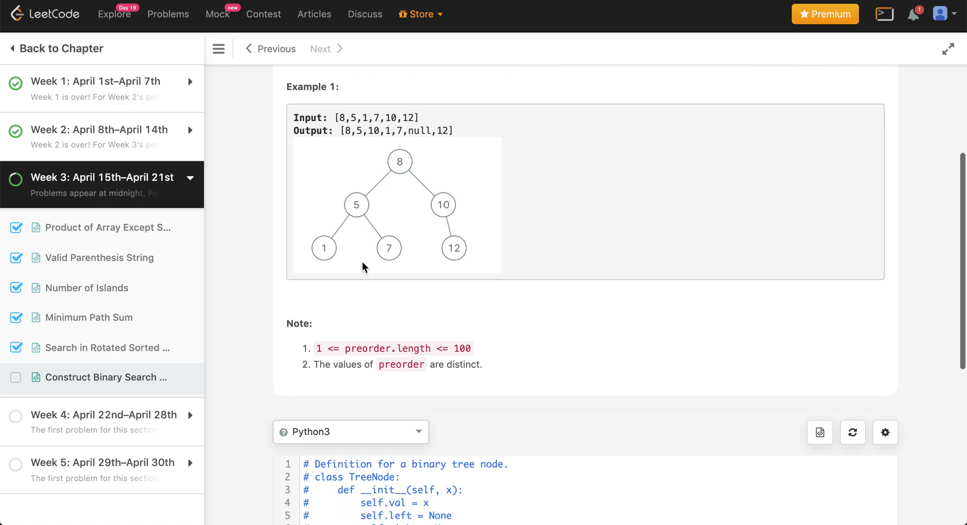
pyautogui.scroll(-3)
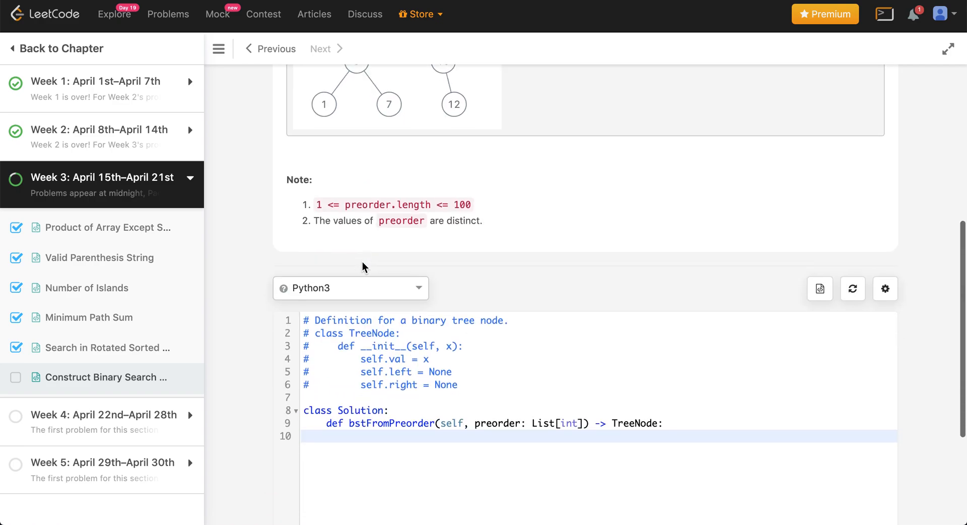
pyautogui.scroll(-3)
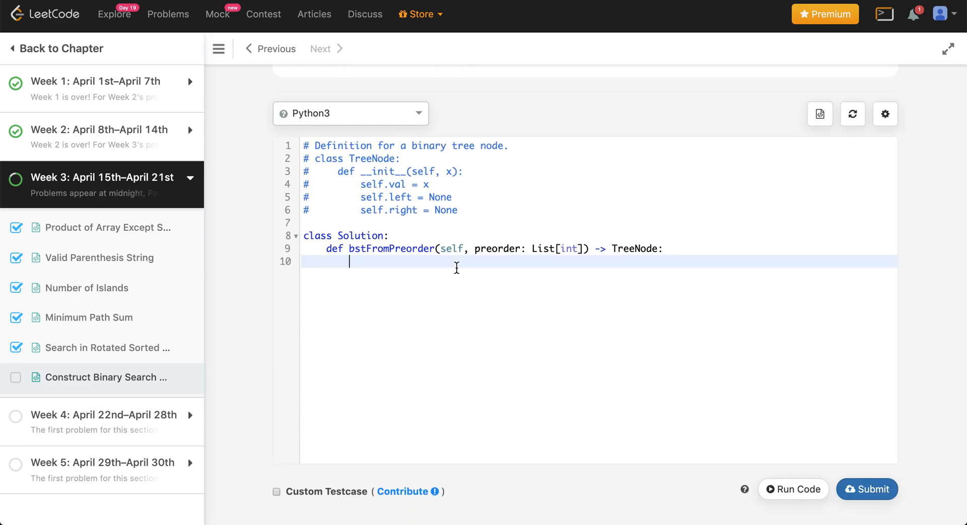
pyautogui.write('if not preorder:')
pyautogui.write('return')
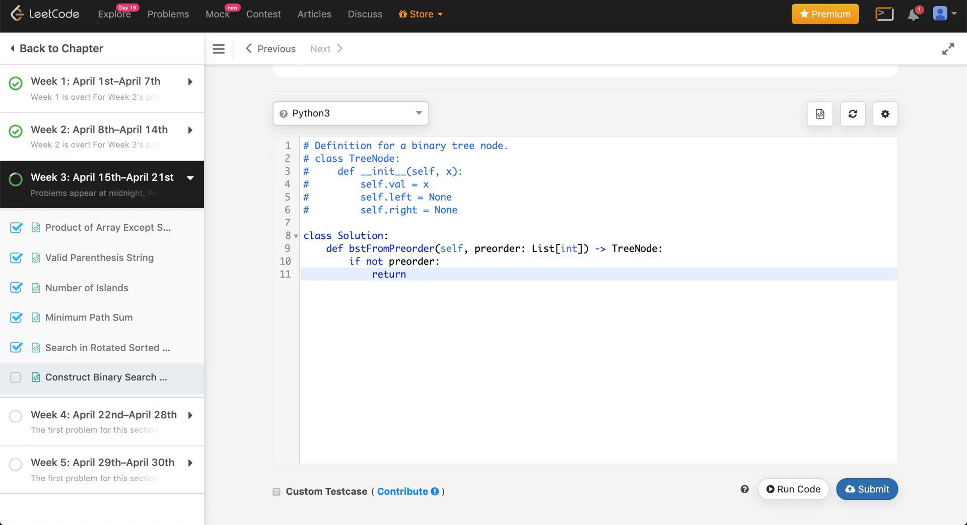
pyautogui.write('None')
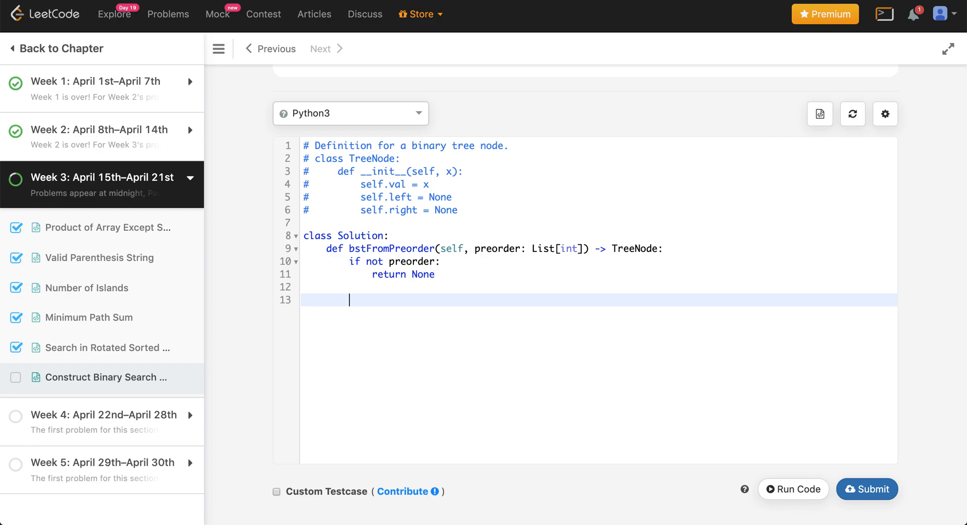
pyautogui.write('def help')
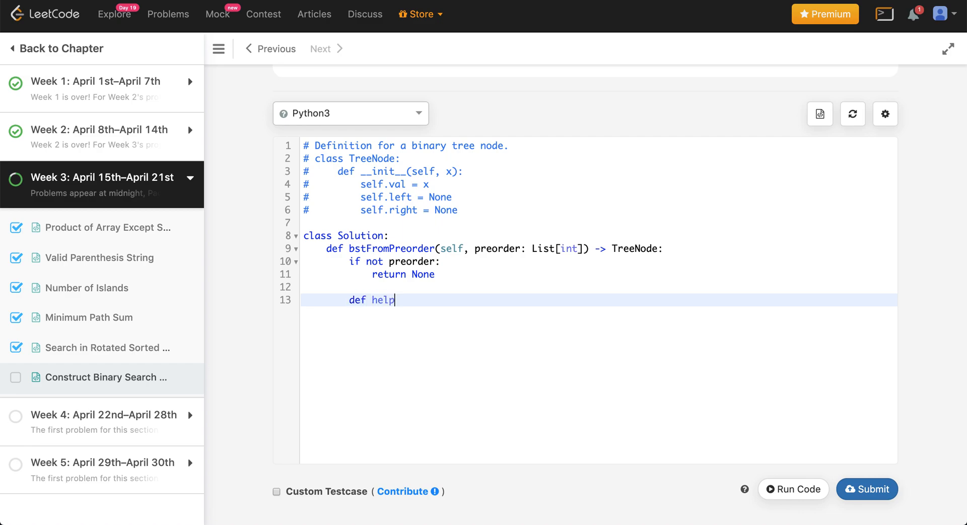
pyautogui.write('er(')
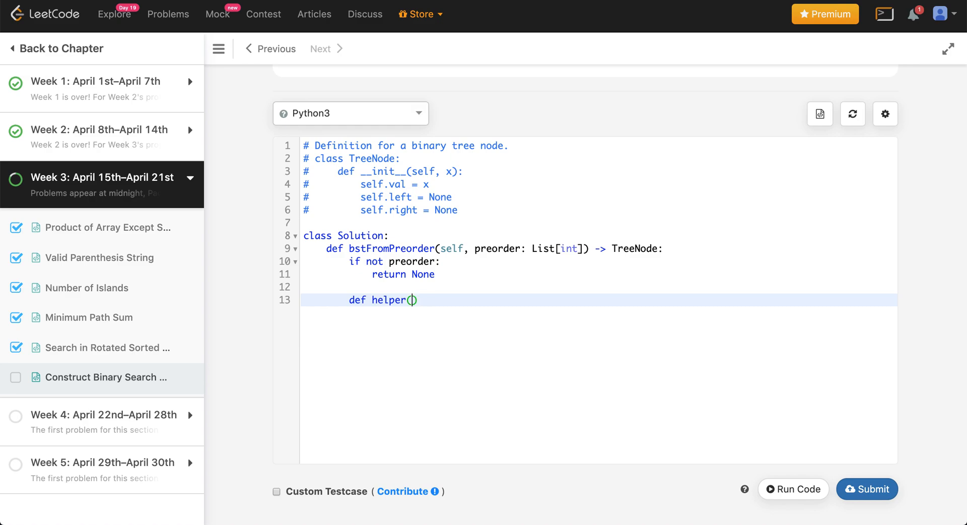
pyautogui.write('preorder,')
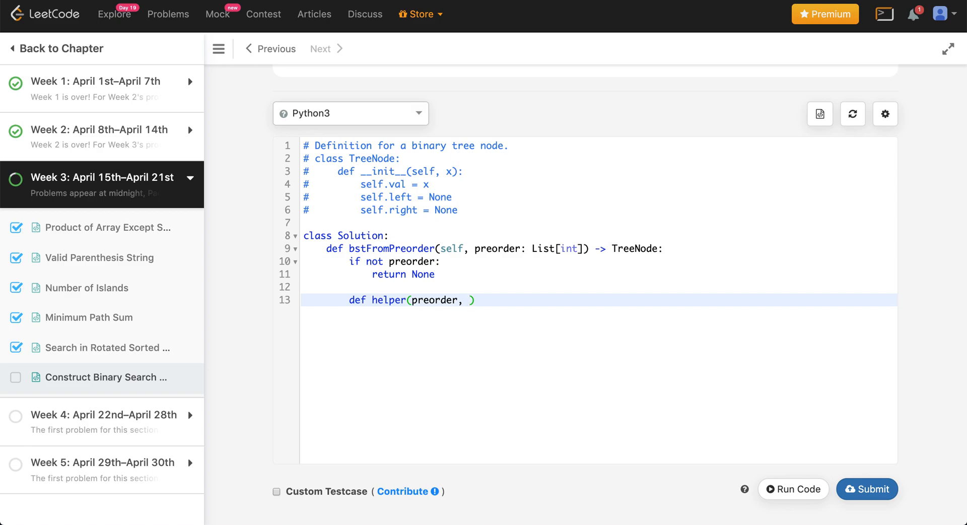
pyautogui.moveTo(430, 304)
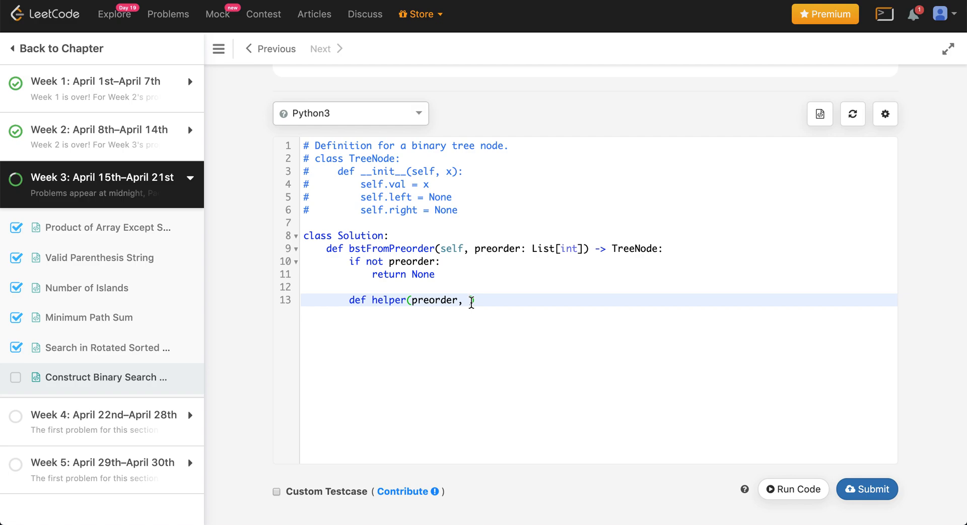
pyautogui.write('limit):')
pyautogui.write('re')
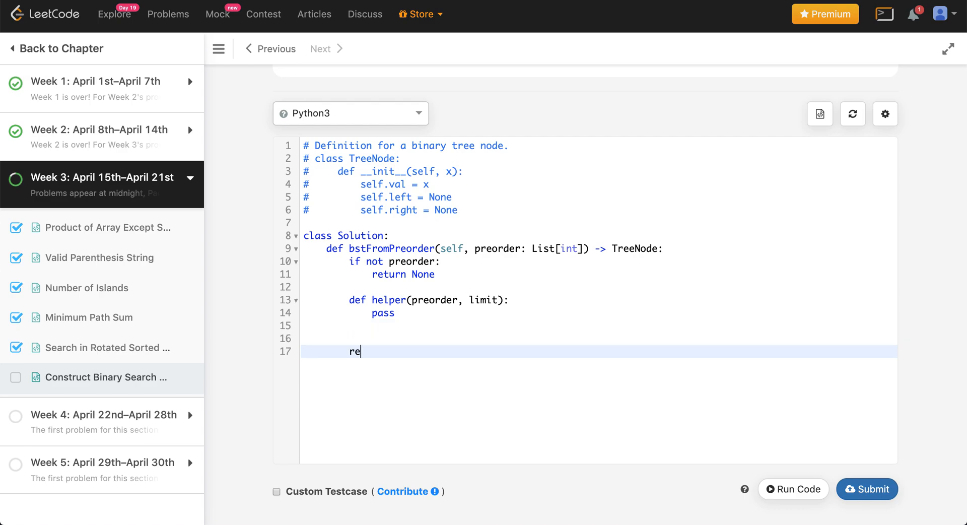
# Add res = helper(preorder, float('inf')) and return res.
pyautogui.write('s =')
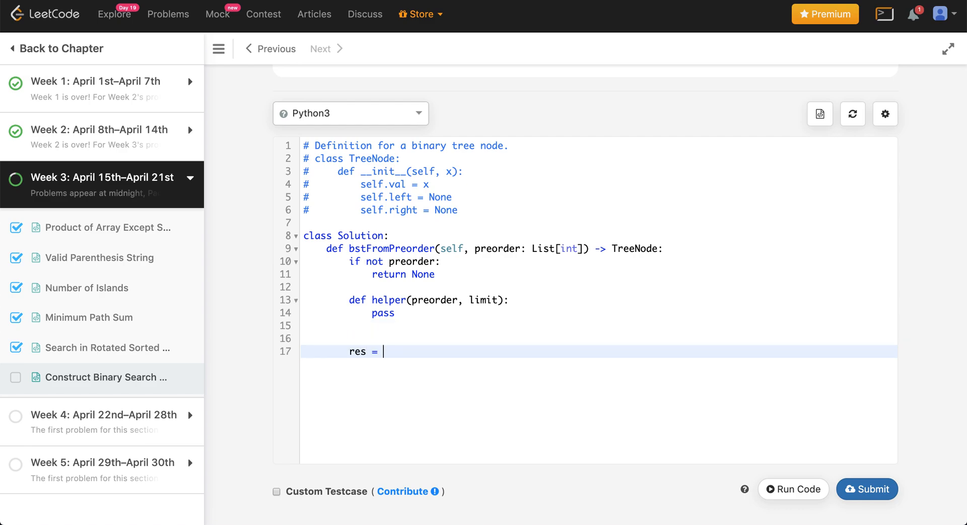
pyautogui.write('helper()')
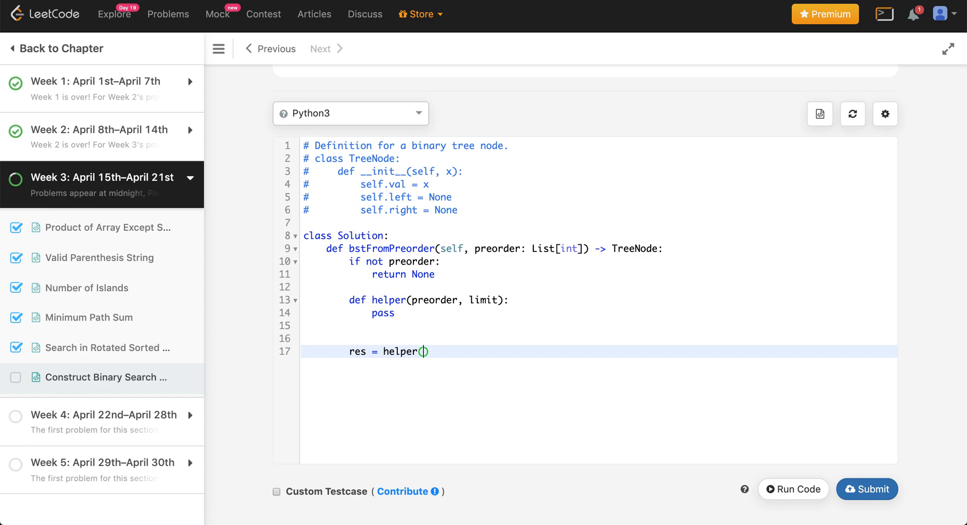
pyautogui.write("preorder, float('in")
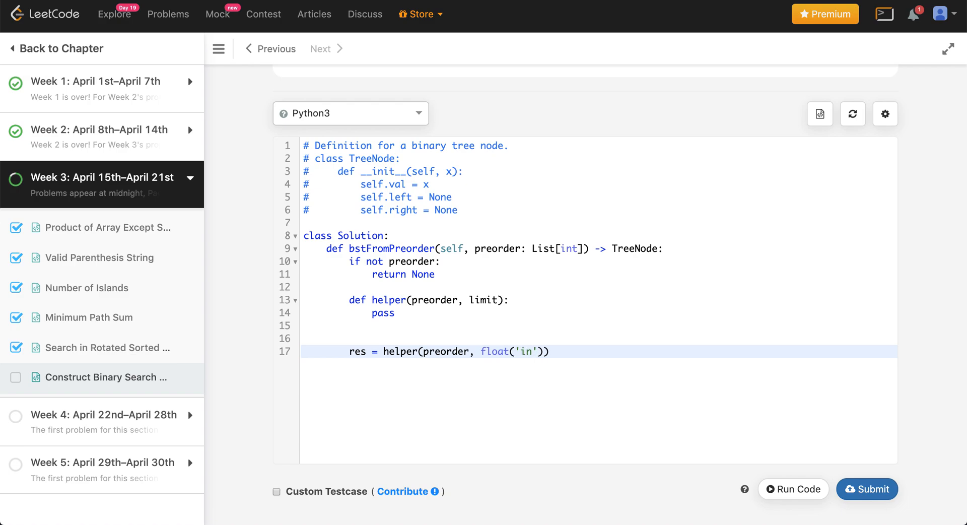
pyautogui.write('f')
pyautogui.write('return')
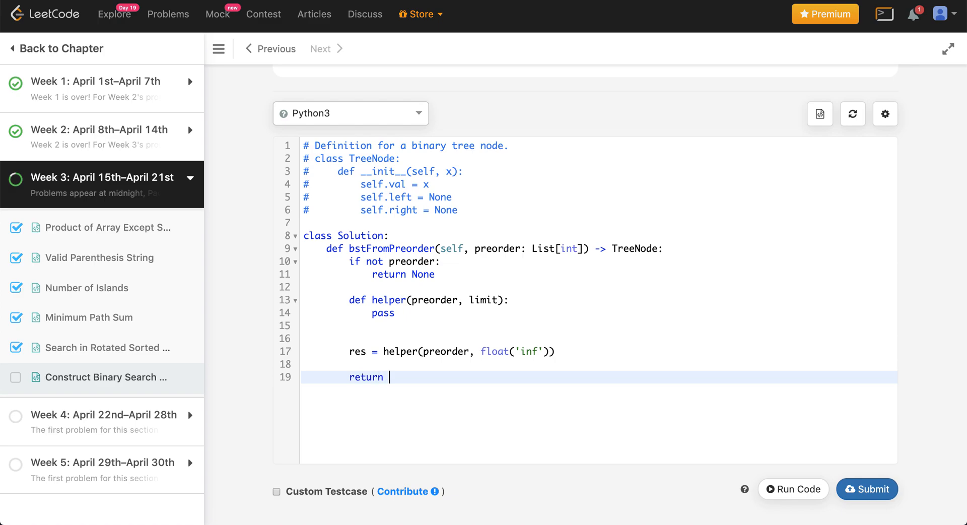
pyautogui.write('res')
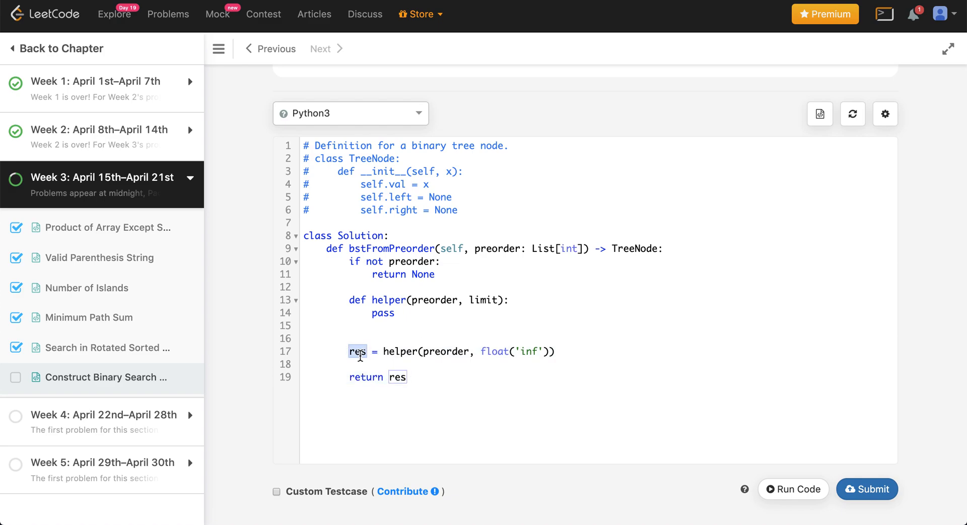
pyautogui.moveTo(365, 300)
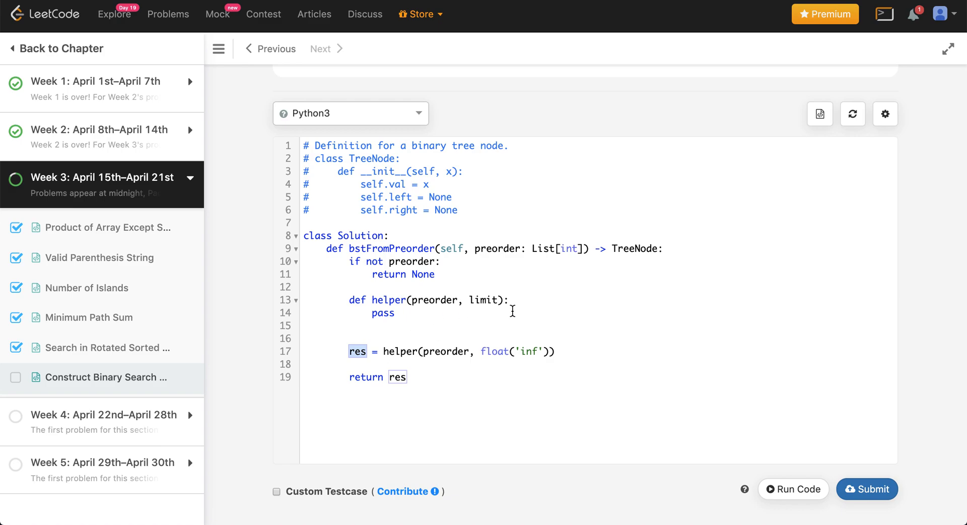
# Select and remove the placeholder pass from the helper body.
pyautogui.click(511, 300)
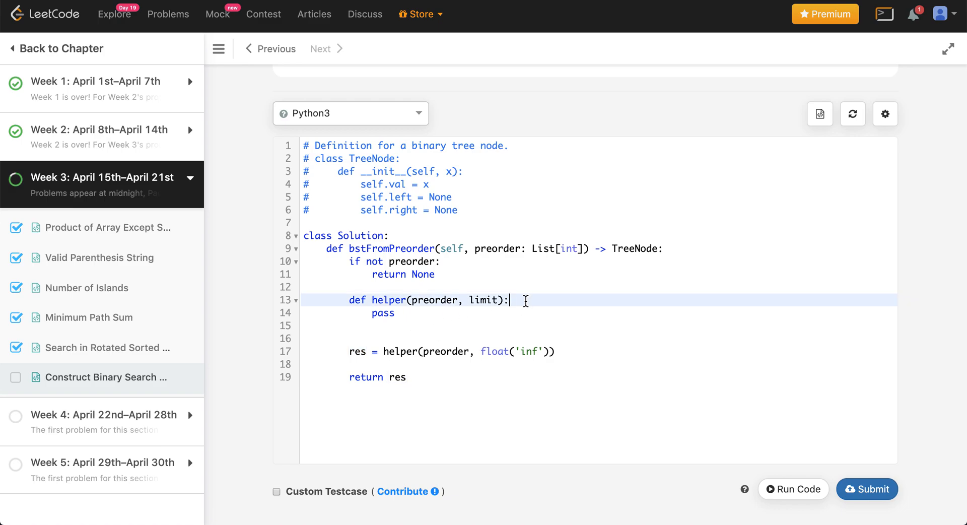
pyautogui.doubleClick(436, 300)
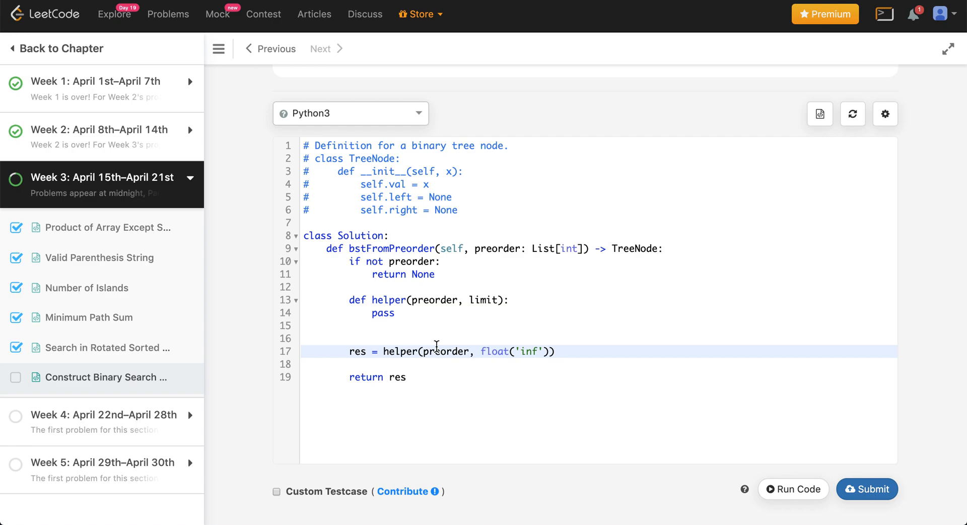
pyautogui.doubleClick(444, 351)
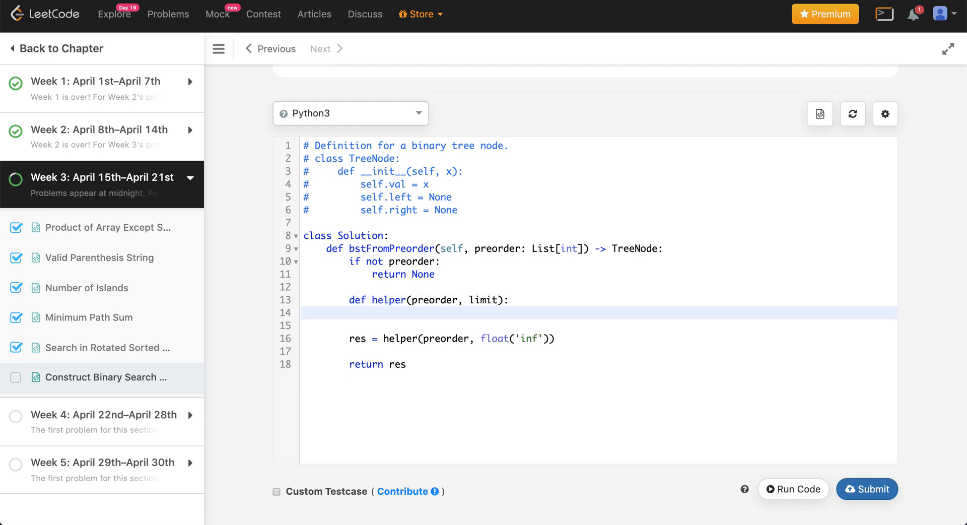
# Write 'if preorder and preorder[0] < limit:' with a pass body, followed by return None.
pyautogui.press('Enter')
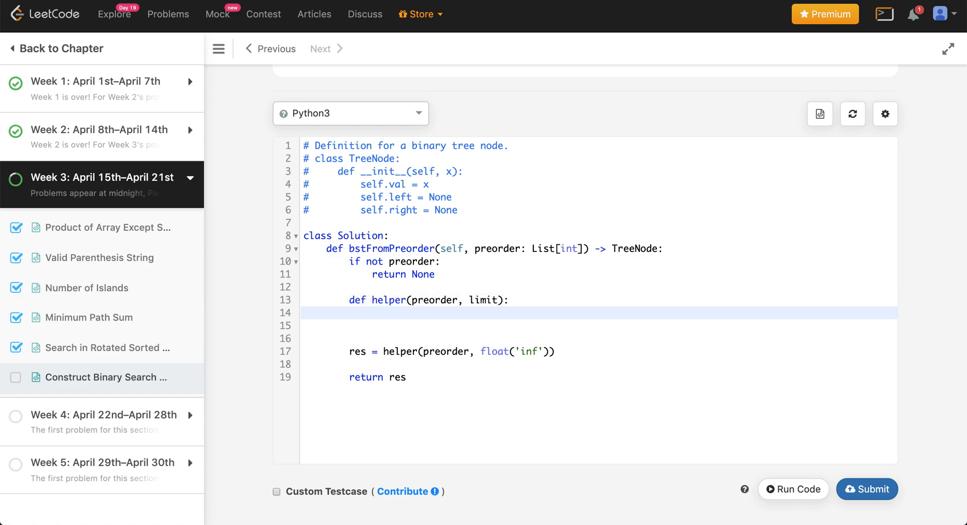
pyautogui.write('if')
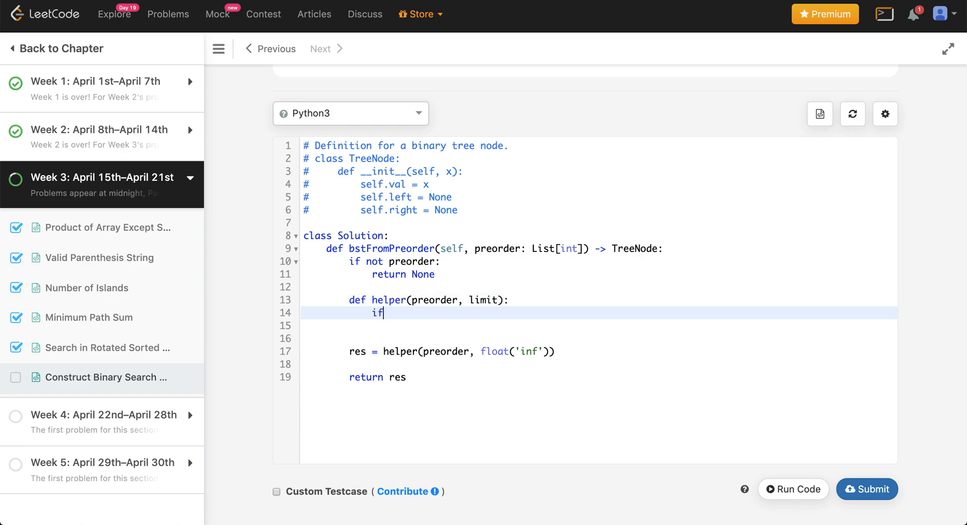
pyautogui.write('pre')
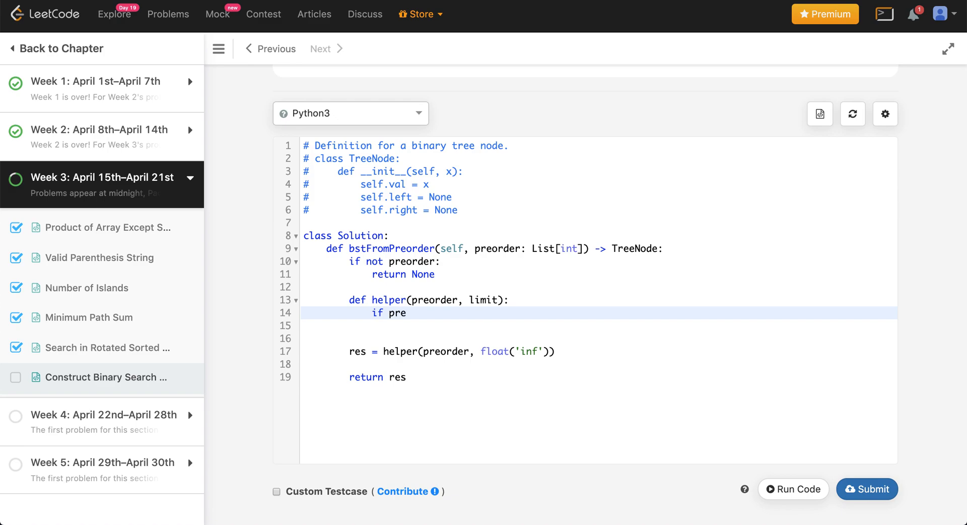
pyautogui.write('order and')
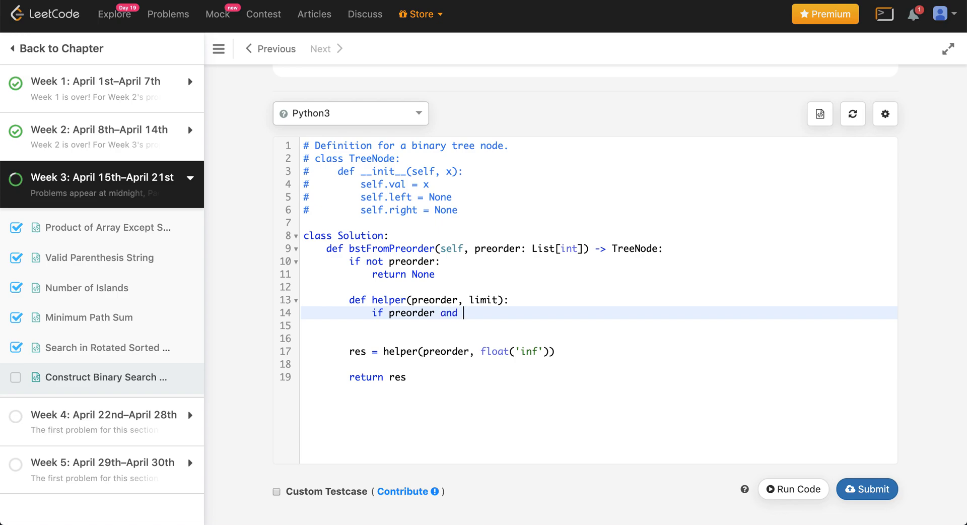
pyautogui.write('preorder')
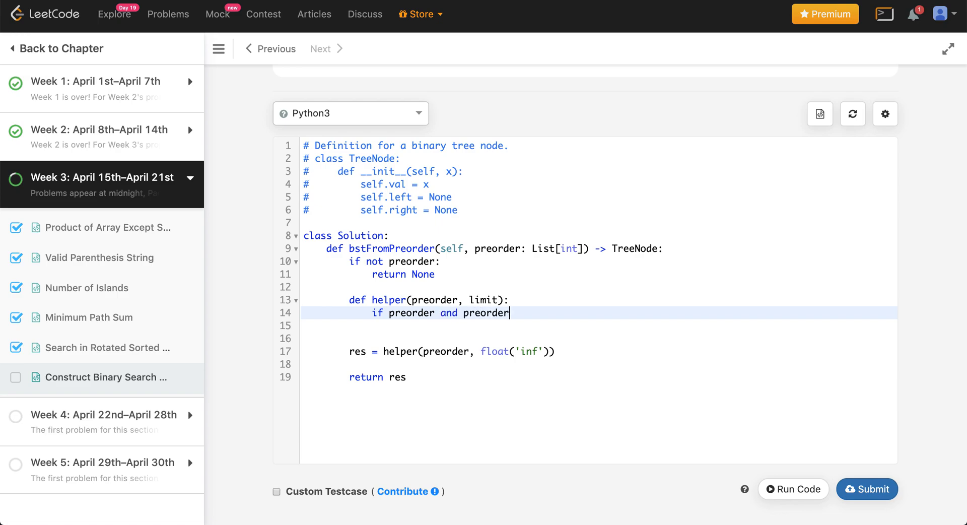
pyautogui.write('[0] < lmi')
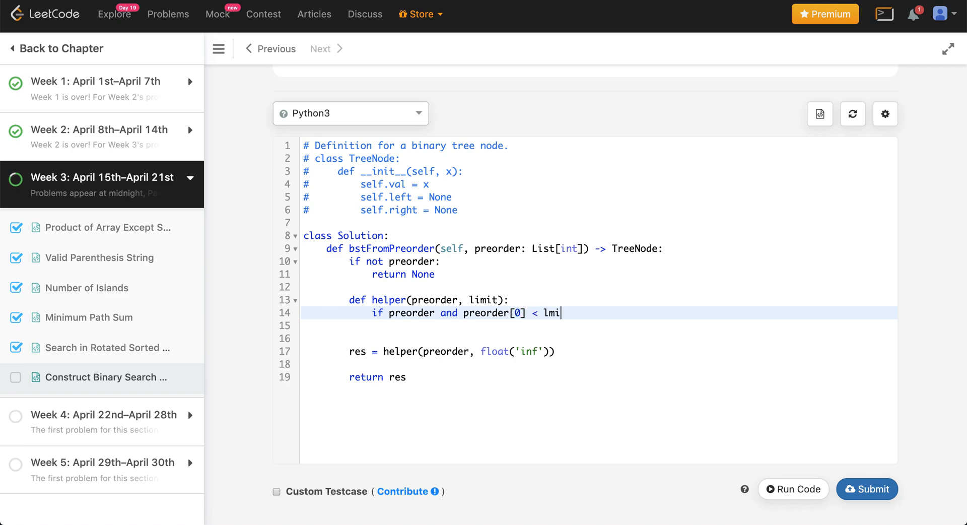
pyautogui.press('Enter')
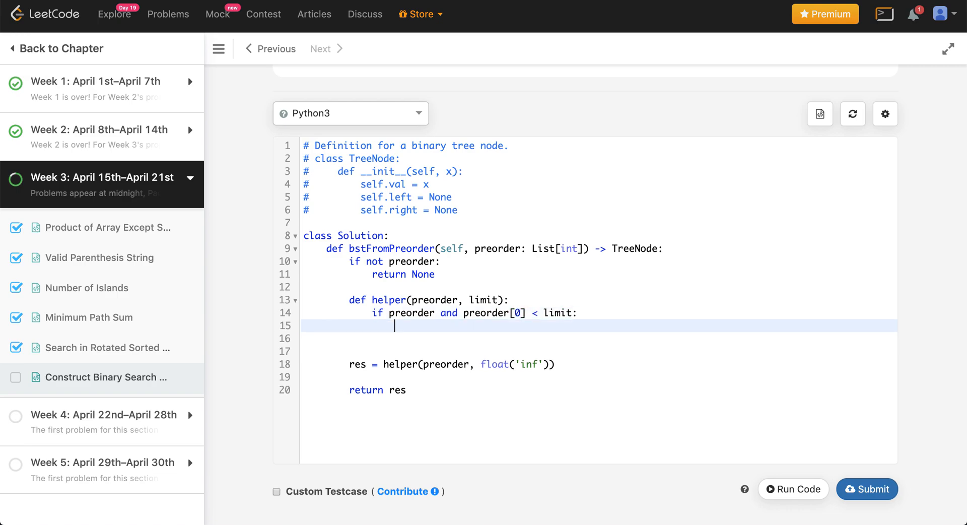
pyautogui.write('pass')
pyautogui.click(598, 352)
pyautogui.write('return')
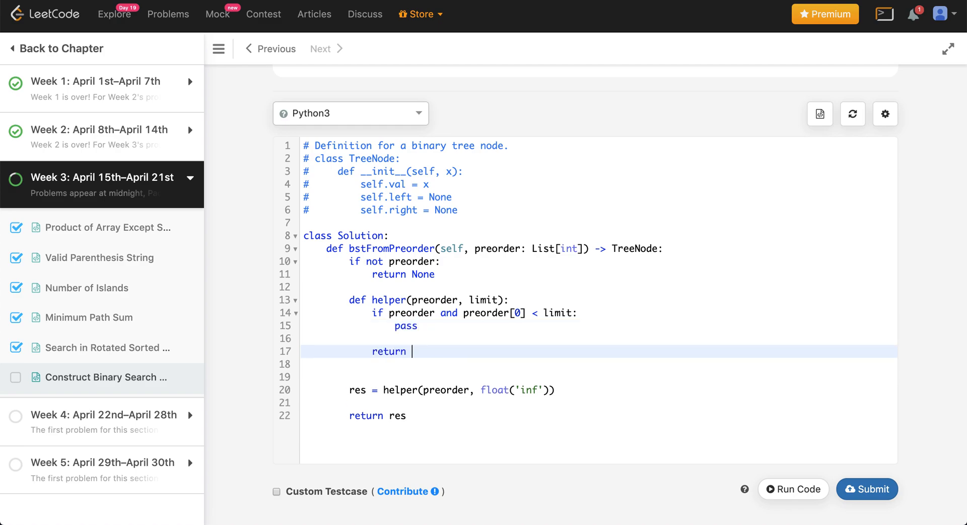
pyautogui.write('None')
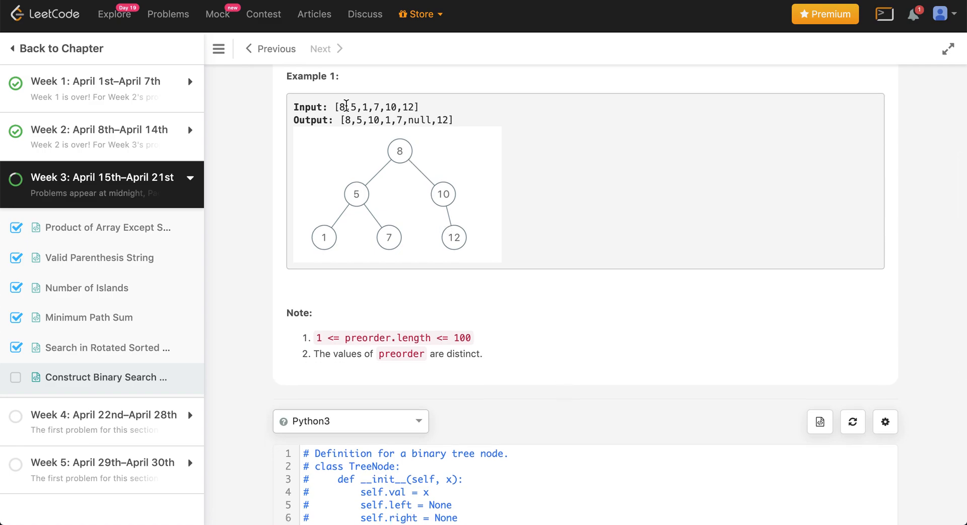
# Mark the left-subtree values 5, 1, 7 in Example 1's input while examining the tree.
pyautogui.doubleClick(342, 106)
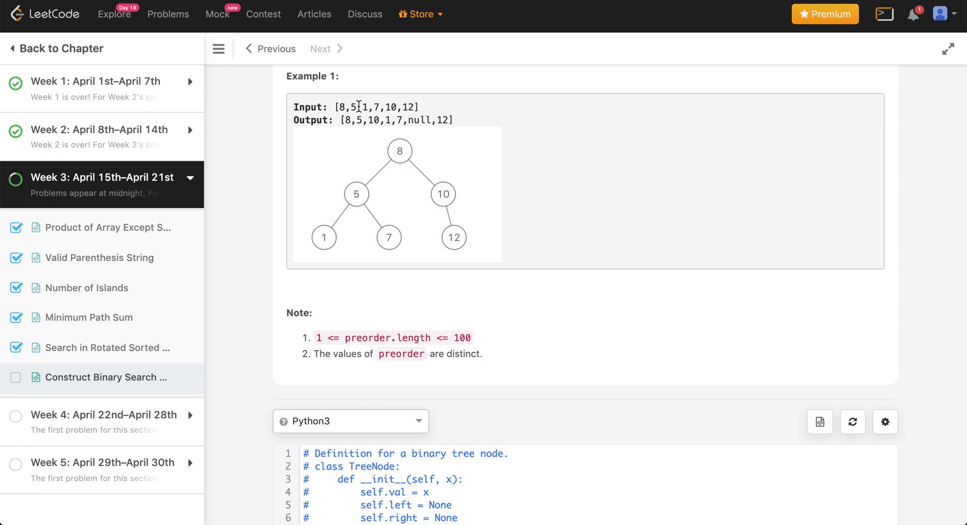
pyautogui.moveTo(349, 106); pyautogui.dragTo(380, 106)
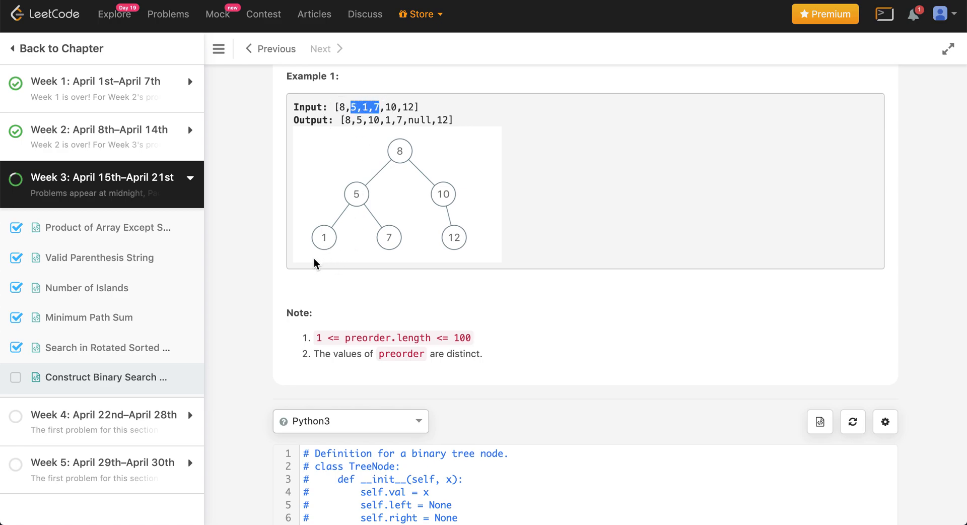
pyautogui.moveTo(329, 254)
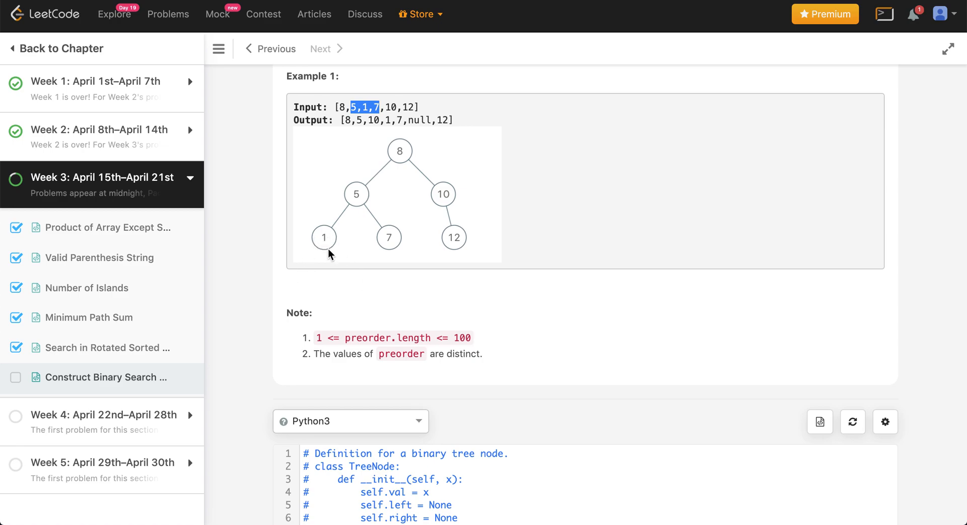
pyautogui.moveTo(315, 271)
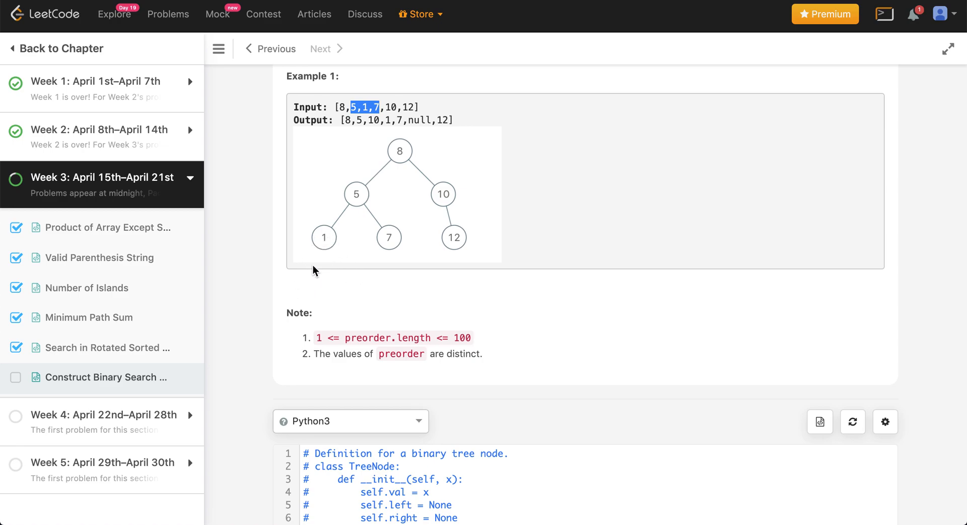
pyautogui.moveTo(419, 276)
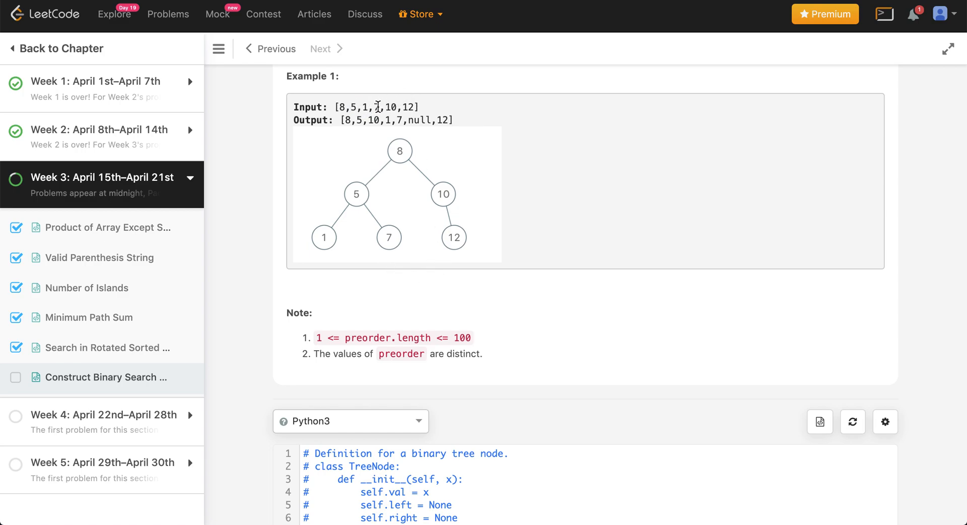
pyautogui.moveTo(338, 106); pyautogui.dragTo(381, 106)
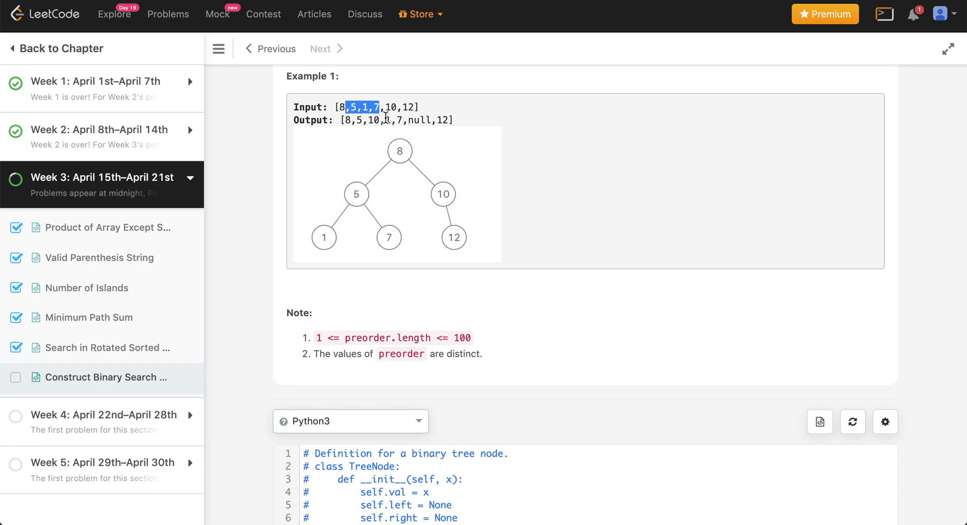
pyautogui.click(349, 107)
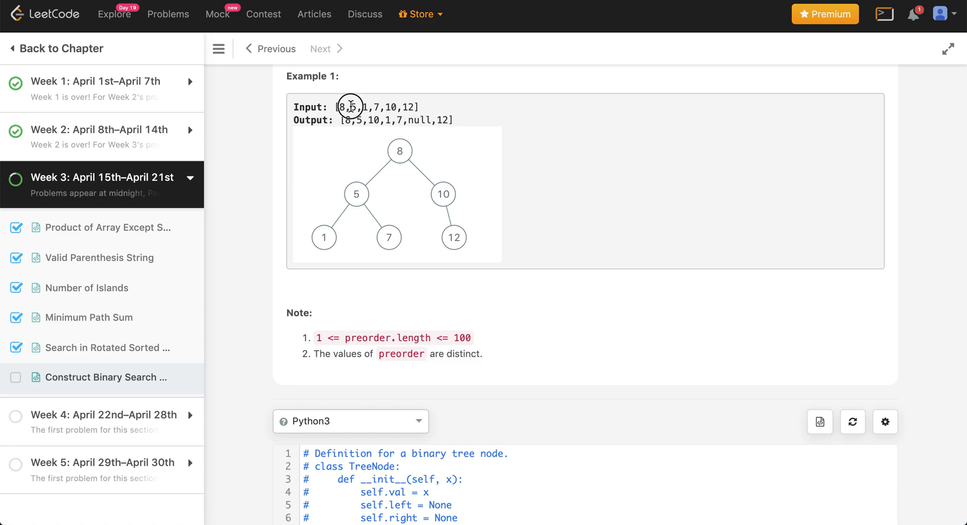
pyautogui.moveTo(348, 106); pyautogui.dragTo(379, 106)
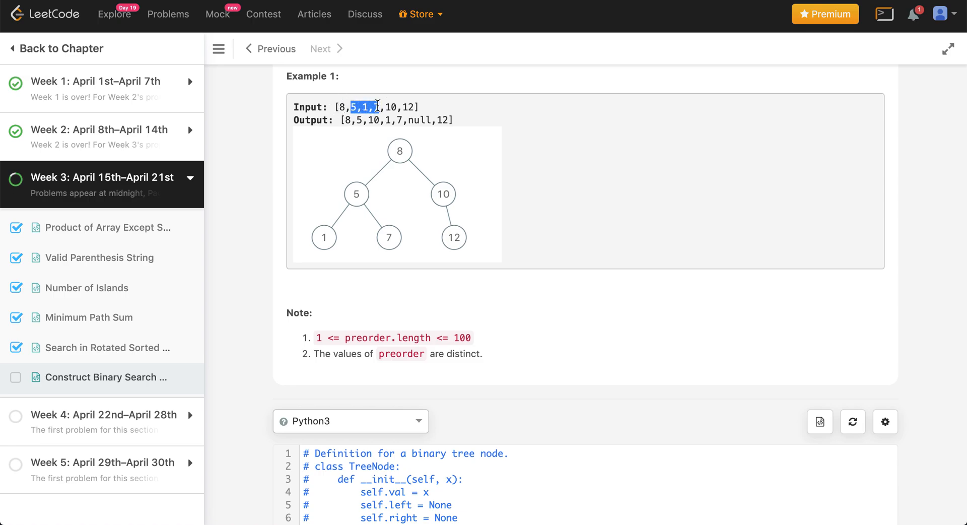
# Write val = preorder.pop(0) and node = TreeNode(val) inside the limit check.
pyautogui.scroll(-3)
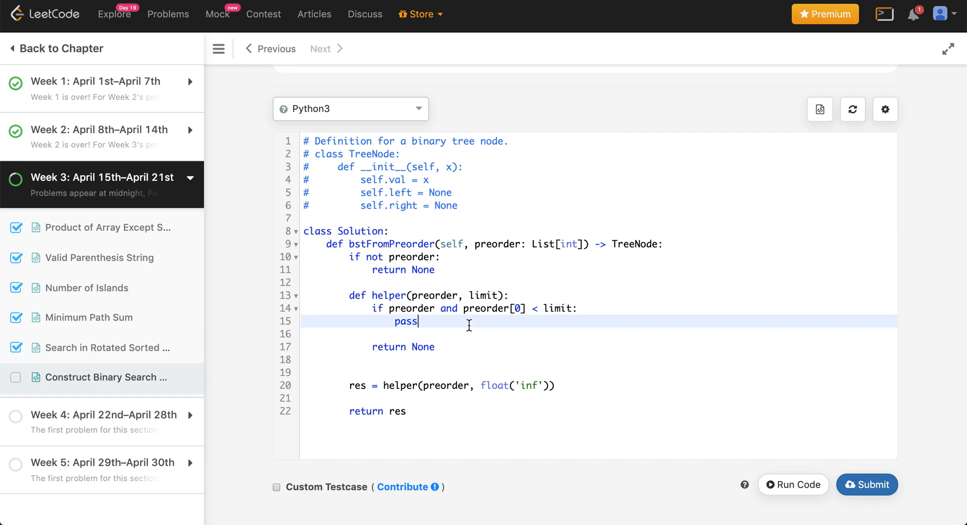
pyautogui.write('val')
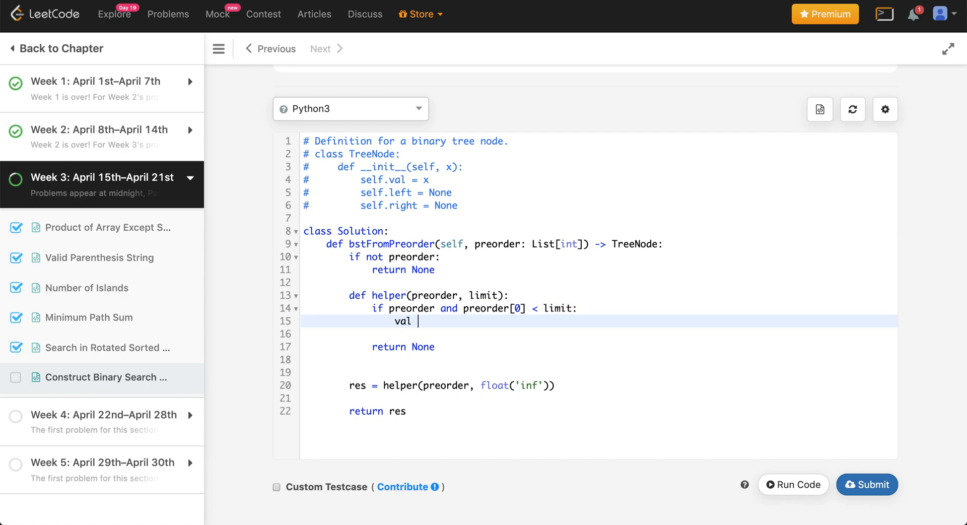
pyautogui.write('= preorde')
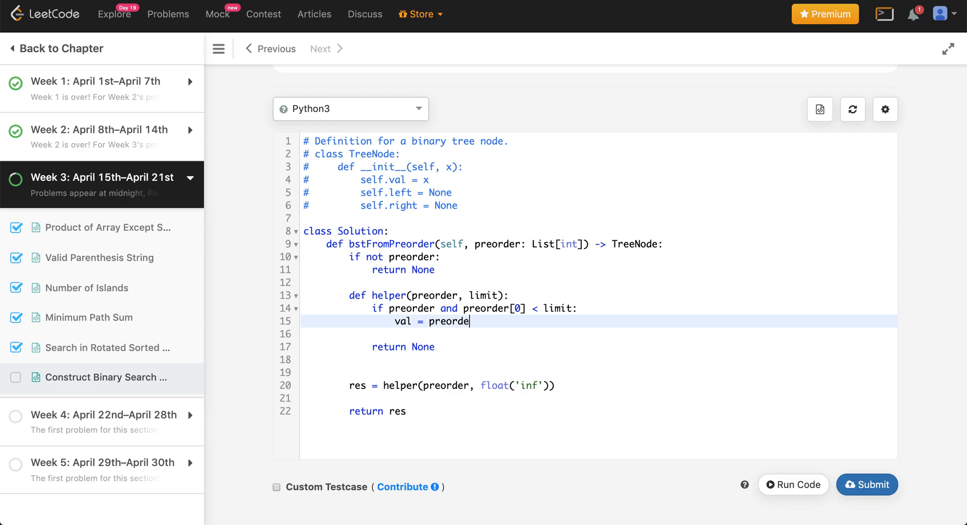
pyautogui.write('.pop(0)')
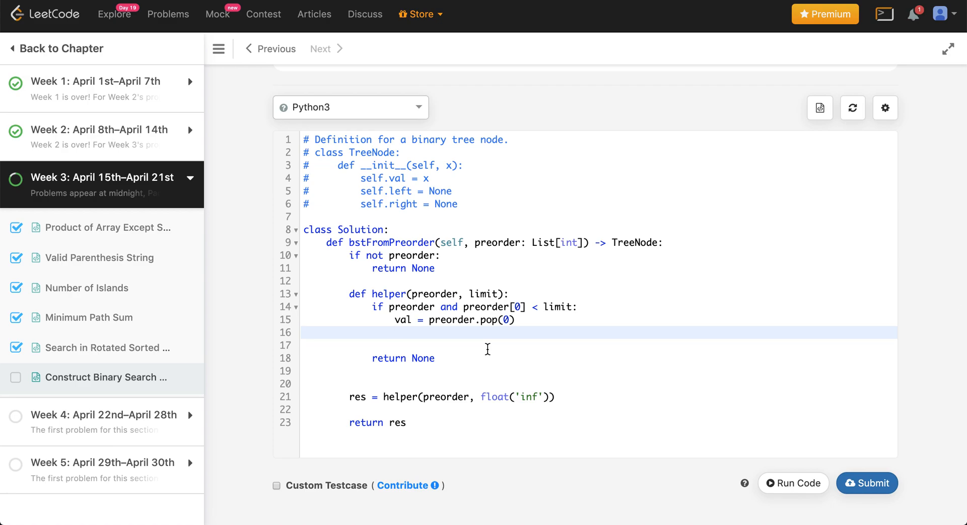
pyautogui.write('node = Tr')
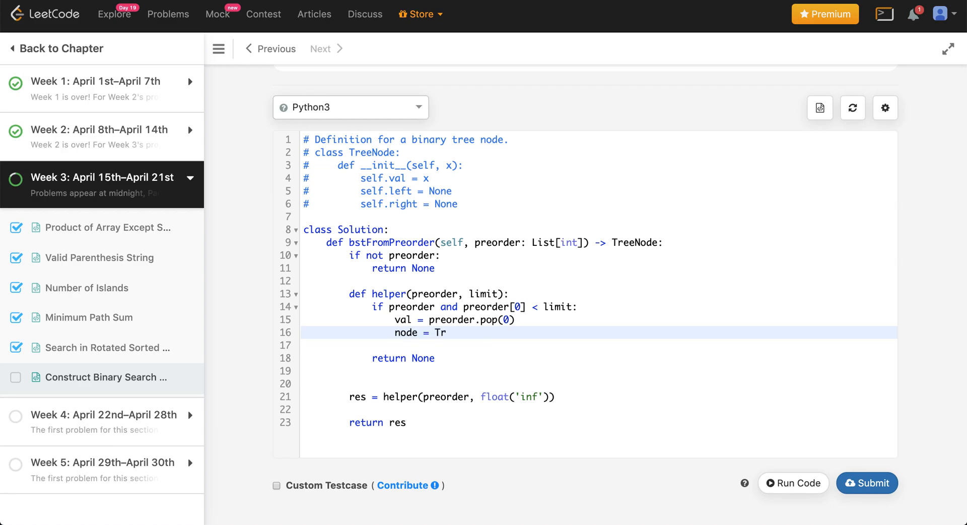
pyautogui.write('ee')
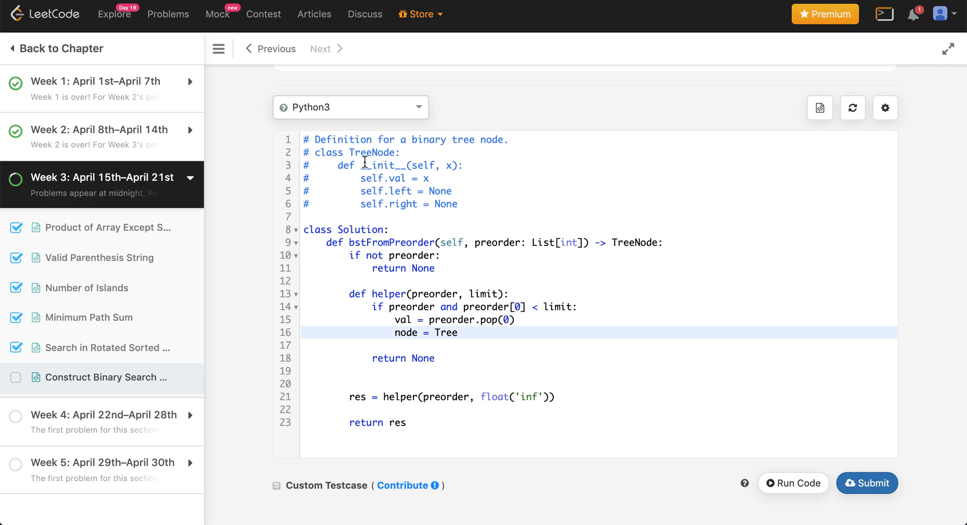
pyautogui.doubleClick(444, 332)
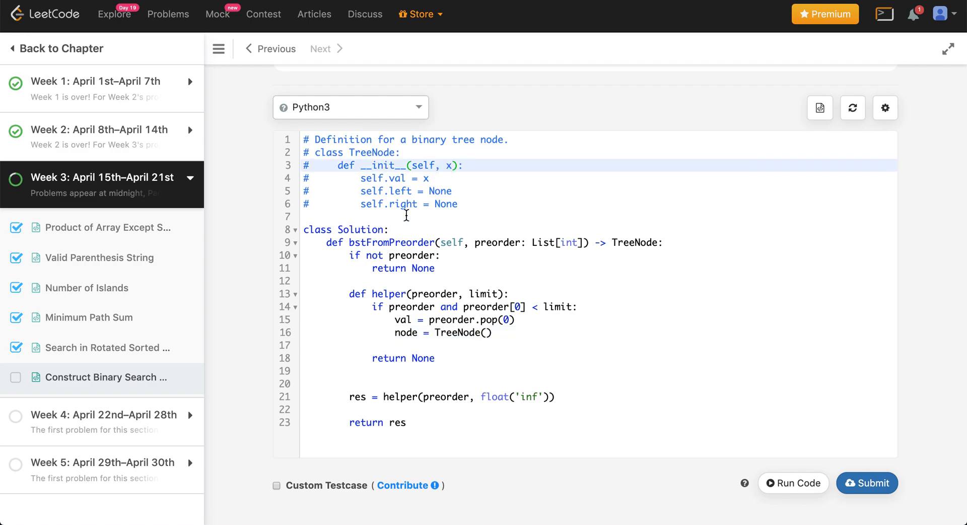
pyautogui.write('val')
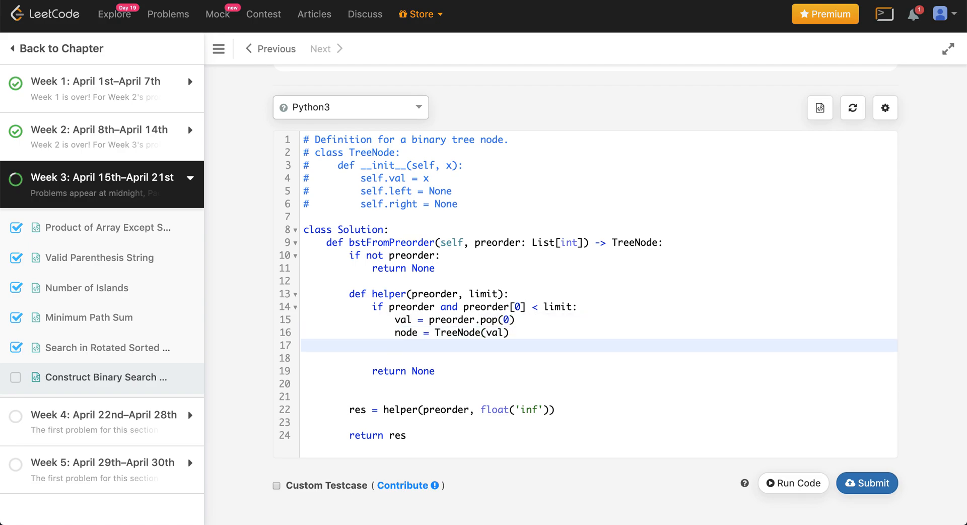
# Add node.left = helper(preorder, val) to build the left subtree bounded by val.
pyautogui.write('node.left =')
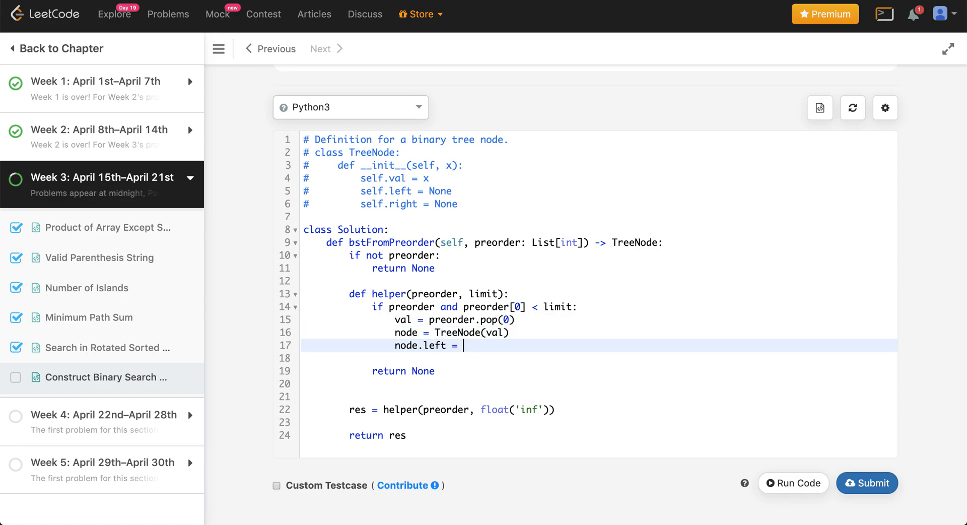
pyautogui.moveTo(472, 351)
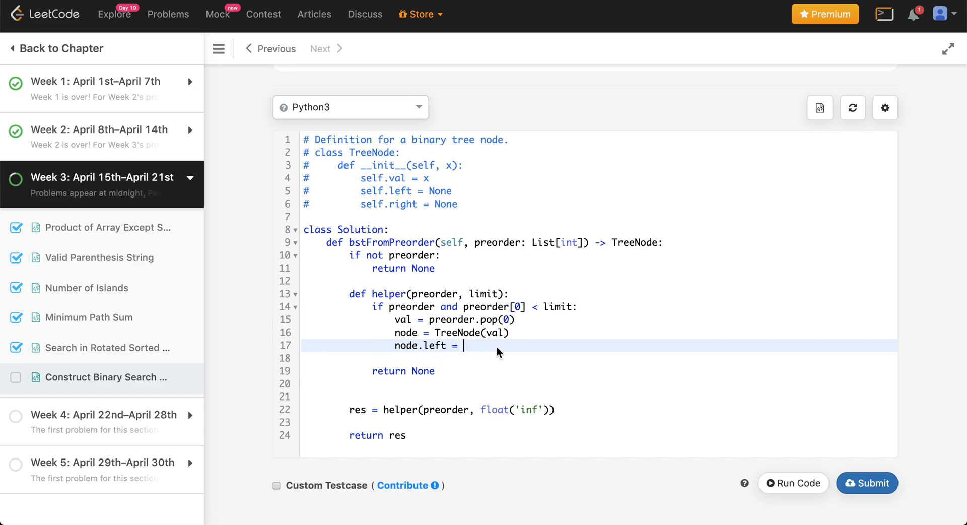
pyautogui.write('helper()')
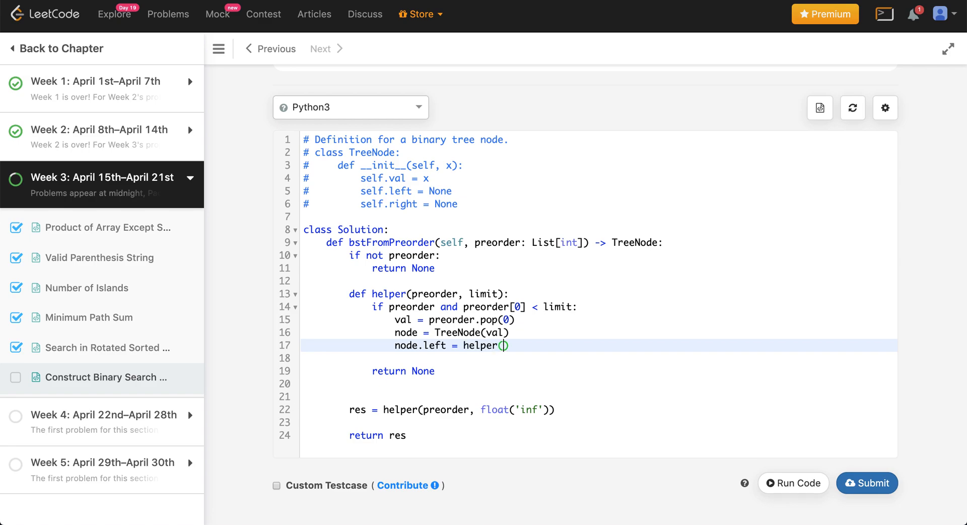
pyautogui.write('preo')
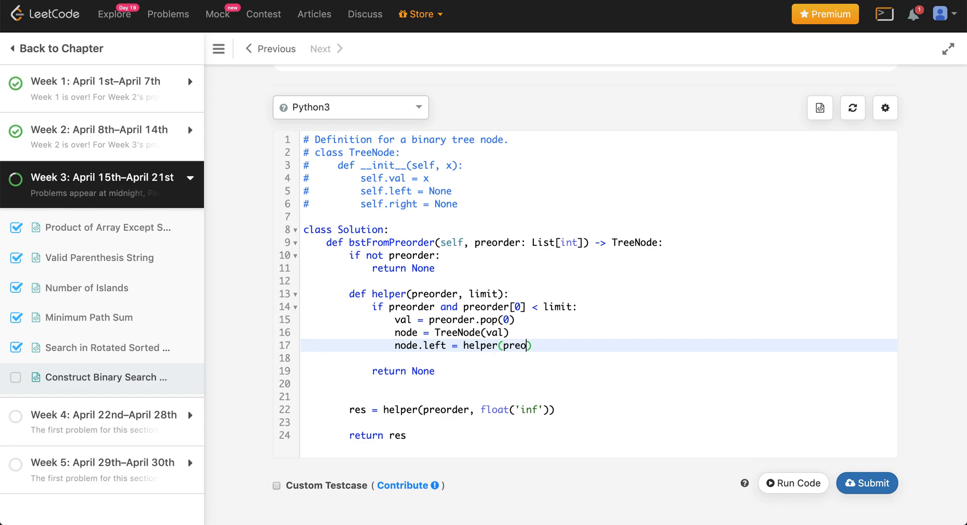
pyautogui.write('rder,')
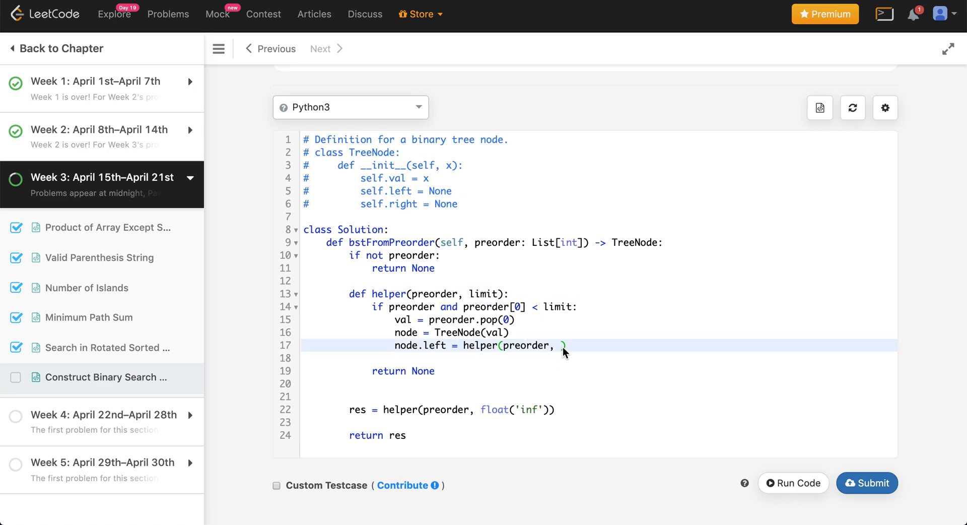
pyautogui.write('val')
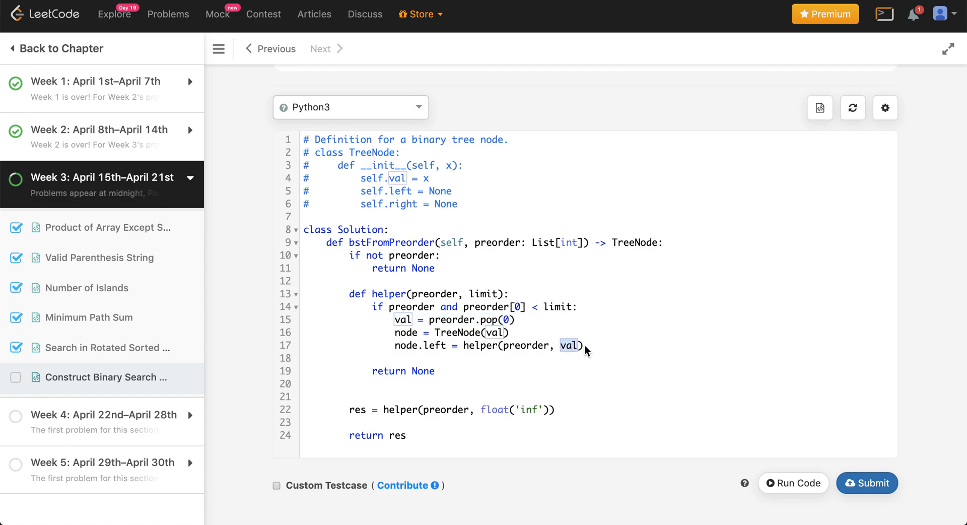
# Begin node.right = helper(prorder, with the limit argument partly typed.
pyautogui.write('noe')
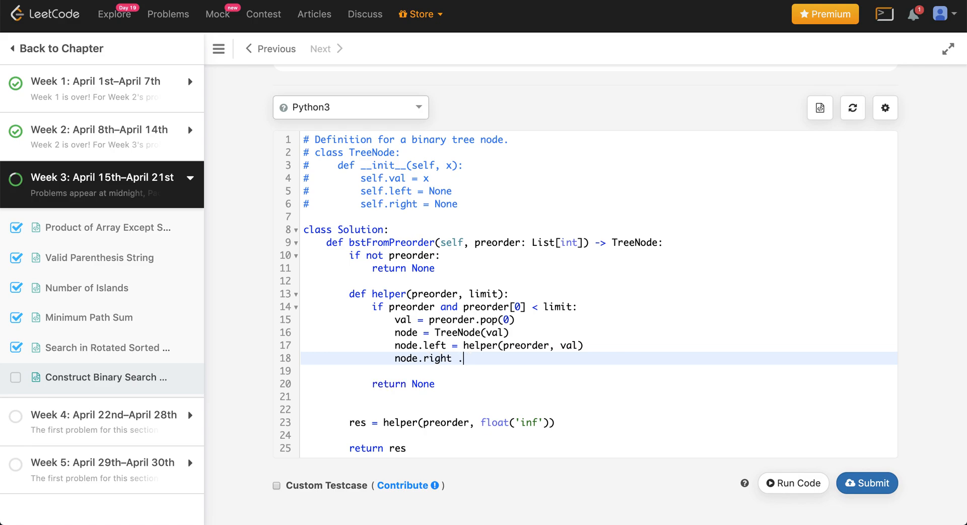
pyautogui.write('= helper')
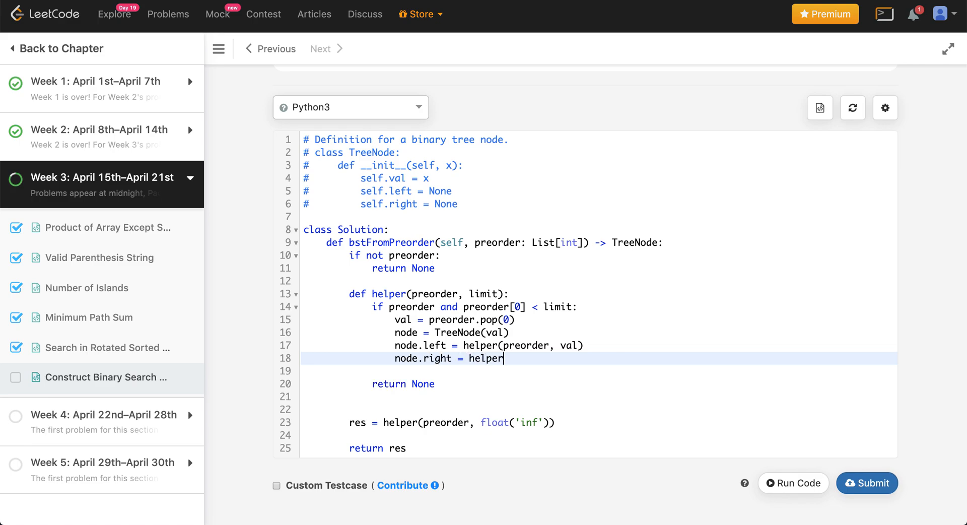
pyautogui.write('(prorder)')
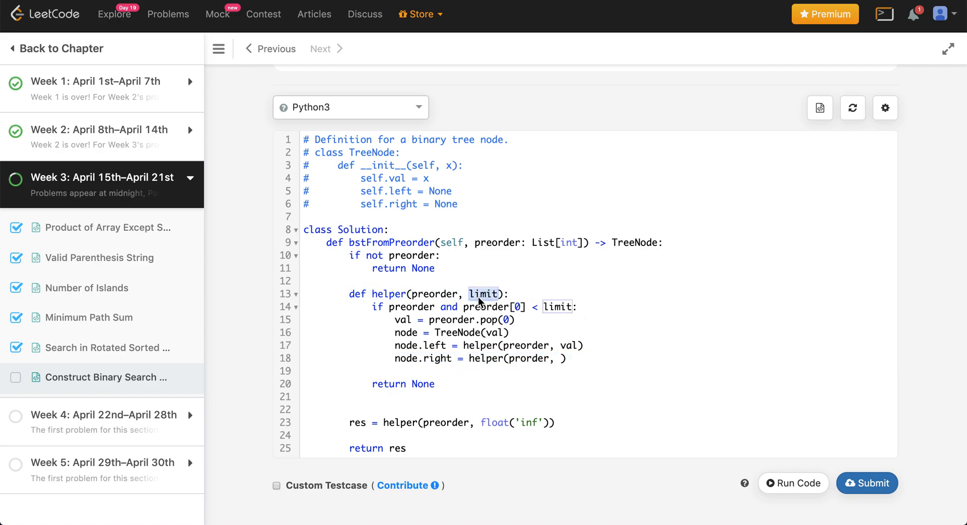
pyautogui.write('TreeNode')
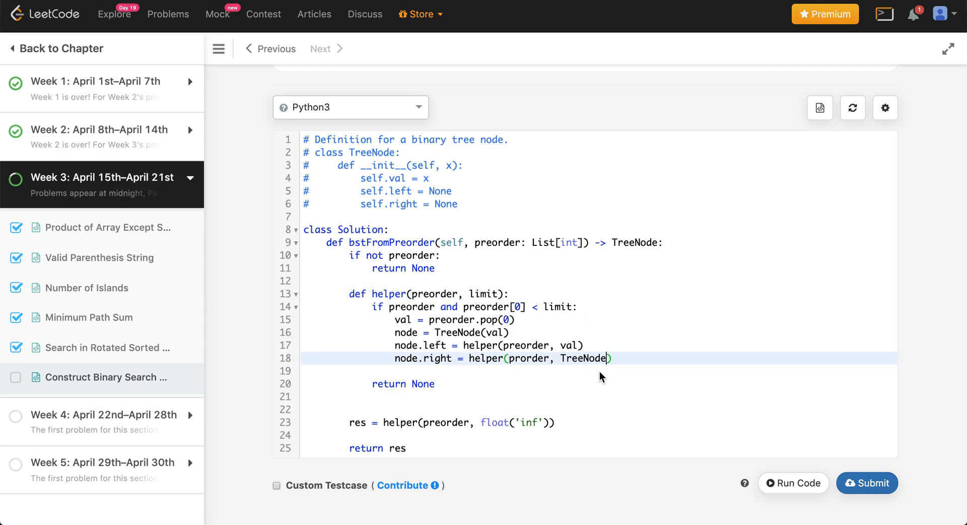
pyautogui.write('lim')
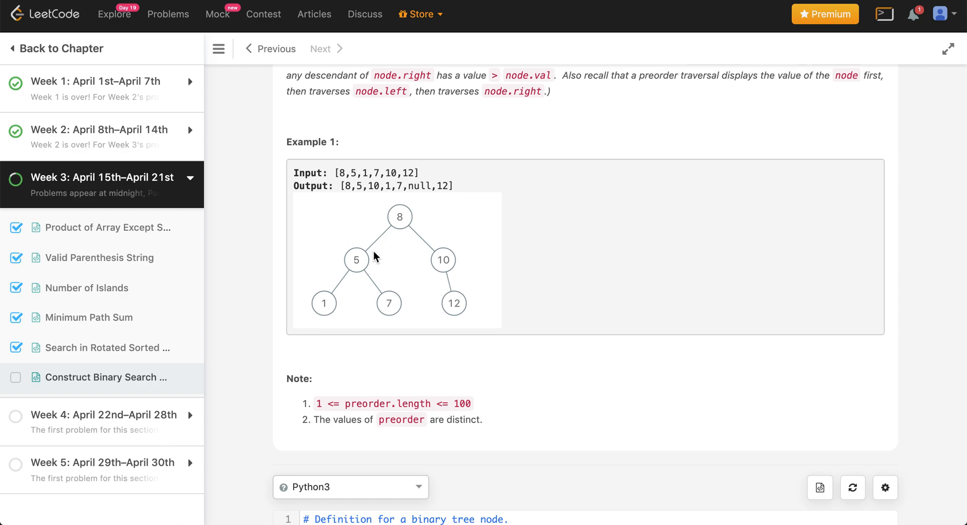
pyautogui.moveTo(351, 257)
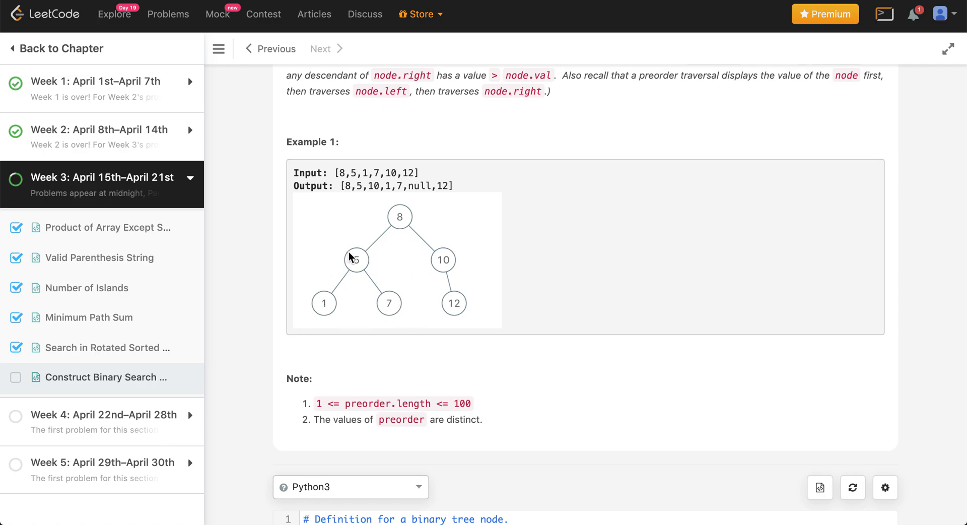
pyautogui.moveTo(345, 272)
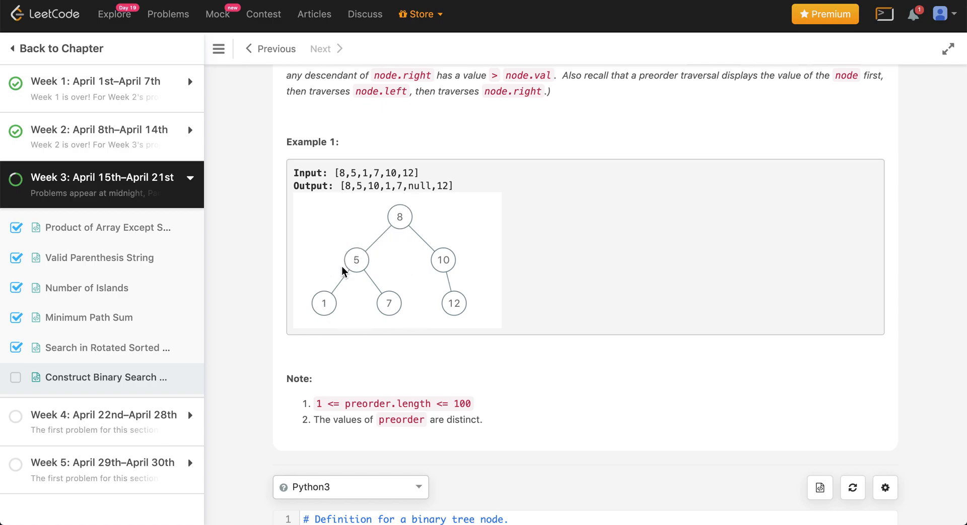
pyautogui.moveTo(378, 262)
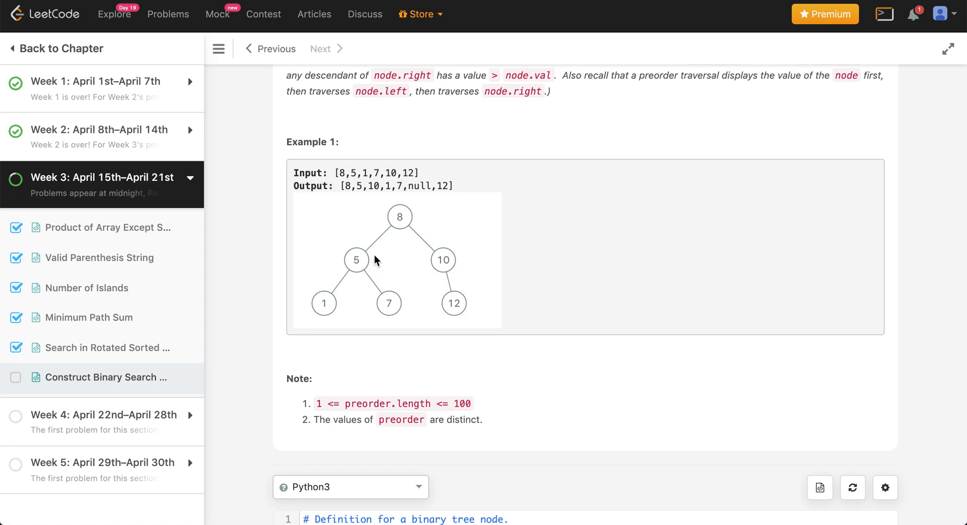
pyautogui.moveTo(350, 276)
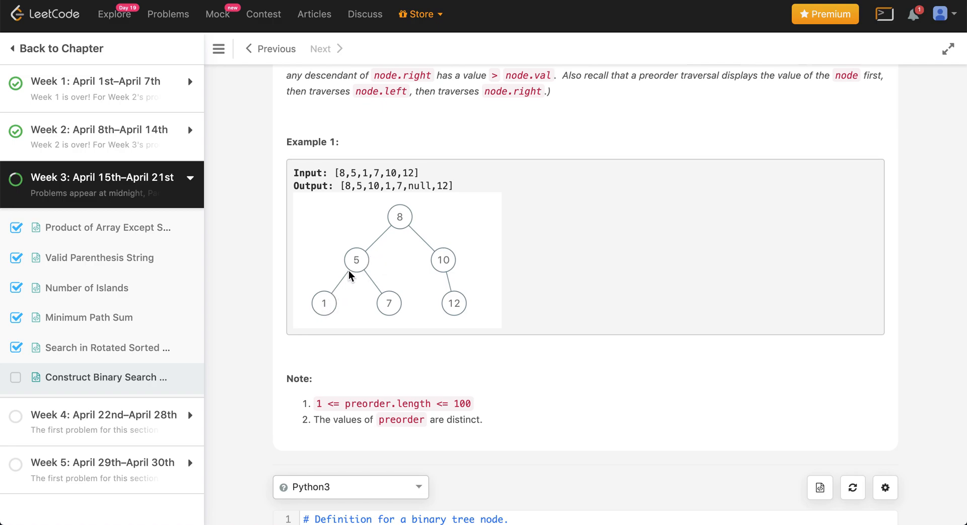
pyautogui.moveTo(375, 172)
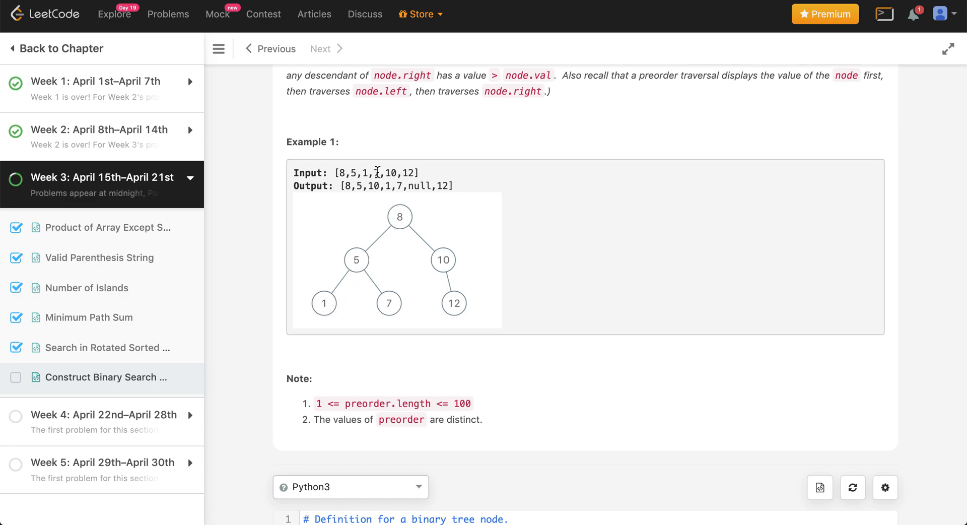
# Highlight root 8 and another value in Example 1's input [8,5,1,7,10,12] to trace the order.
pyautogui.doubleClick(354, 172)
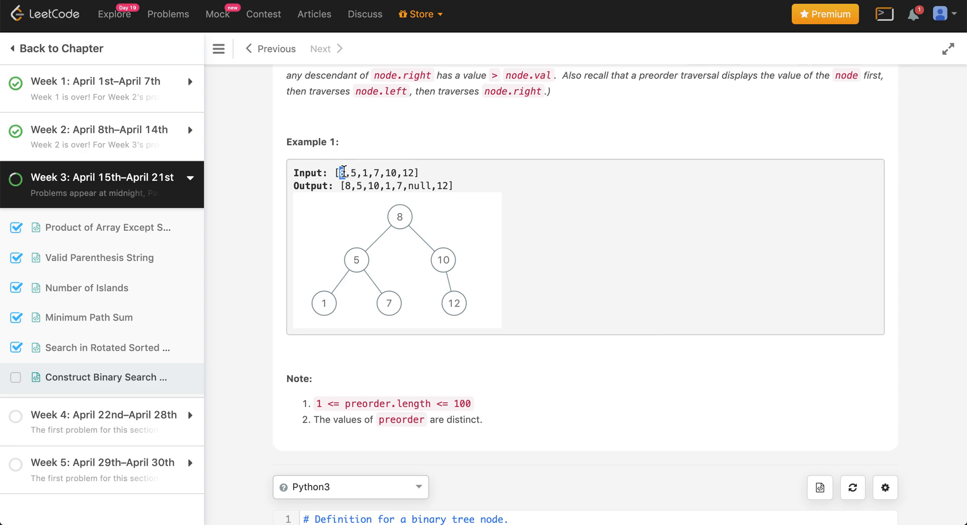
pyautogui.doubleClick(340, 172)
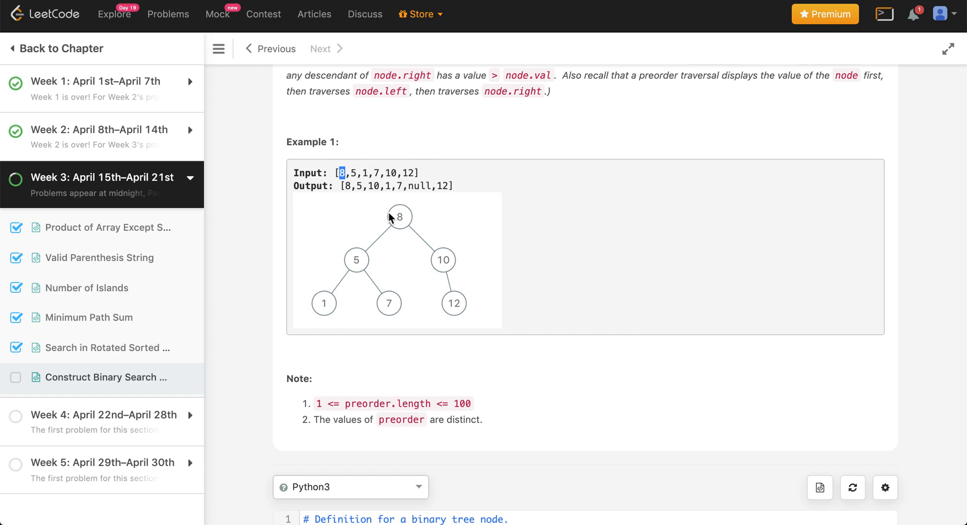
pyautogui.moveTo(400, 227)
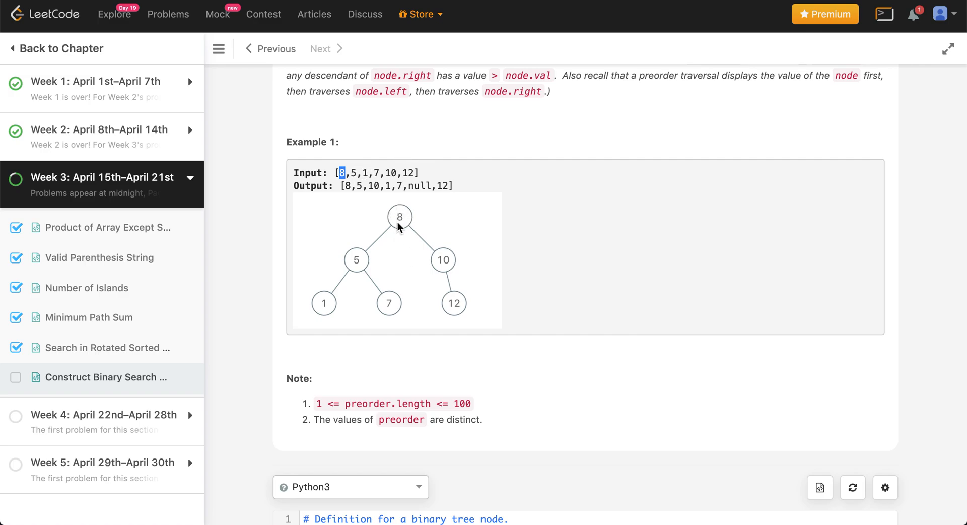
pyautogui.moveTo(355, 258)
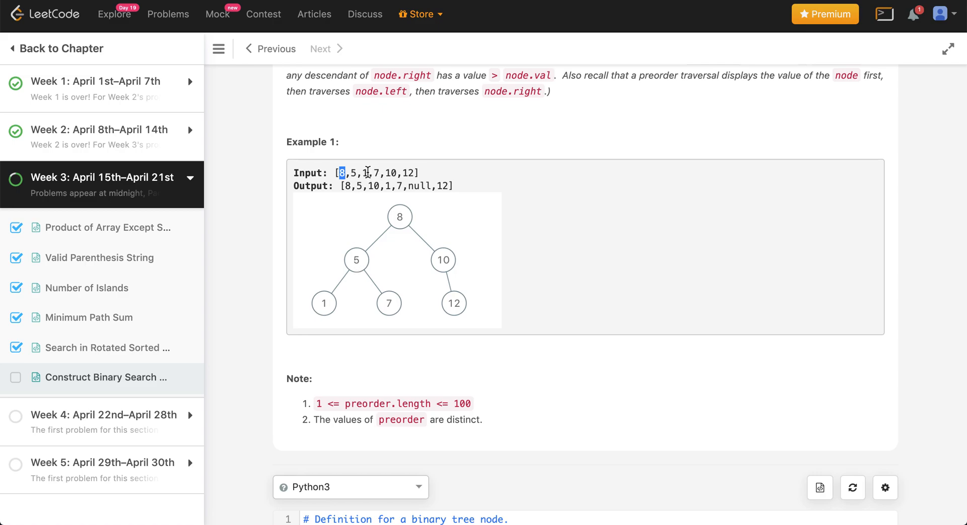
pyautogui.scroll(-3)
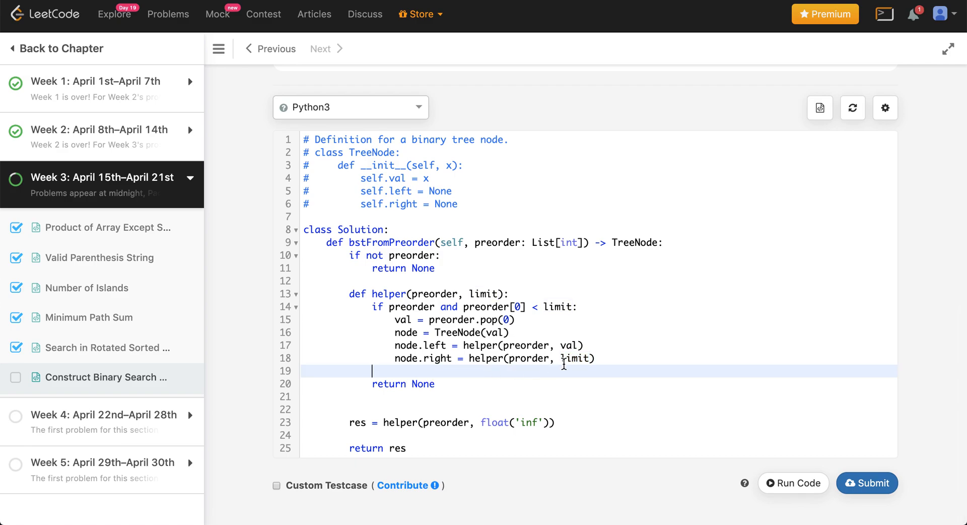
pyautogui.moveTo(607, 364)
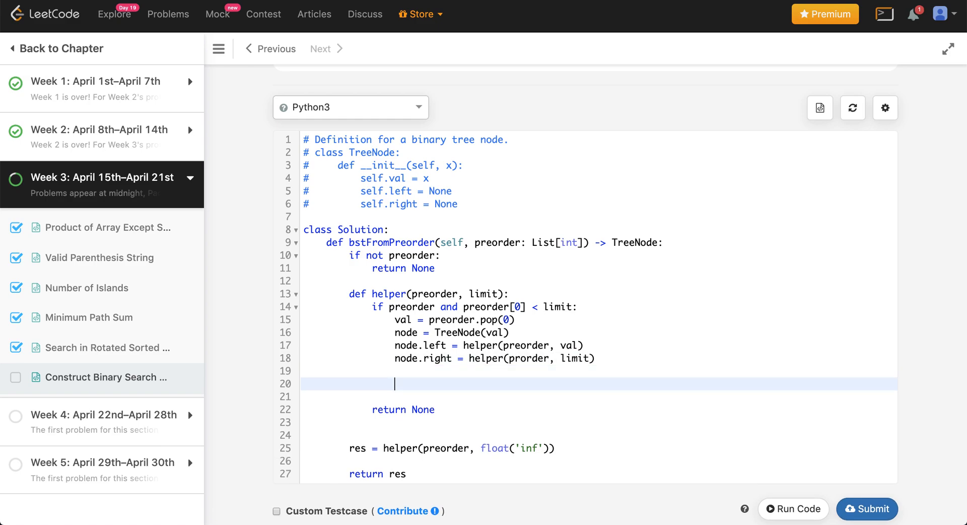
# Add return node after the right-child assignment.
pyautogui.write('return node')
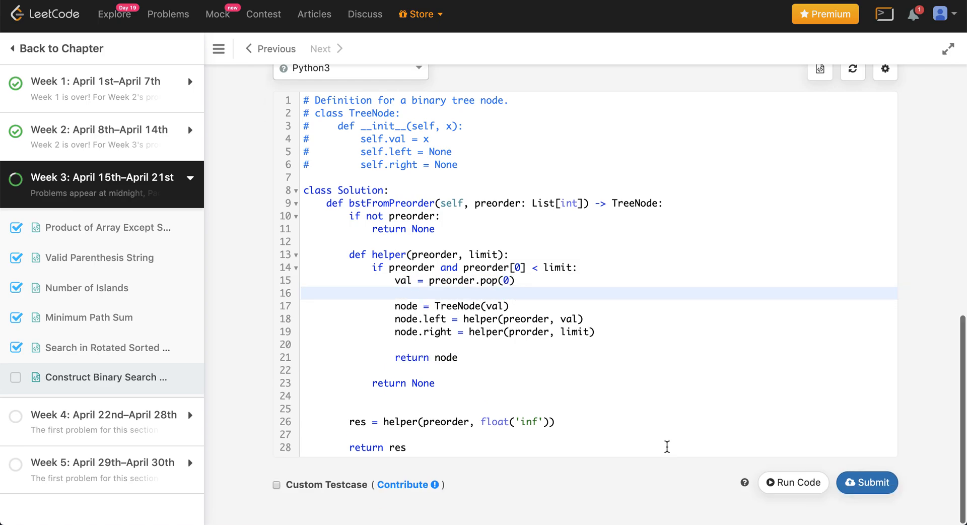
# Run the code, correct the NameError 'prorder' to preorder, rerun with matching output and submit.
pyautogui.click(793, 482)
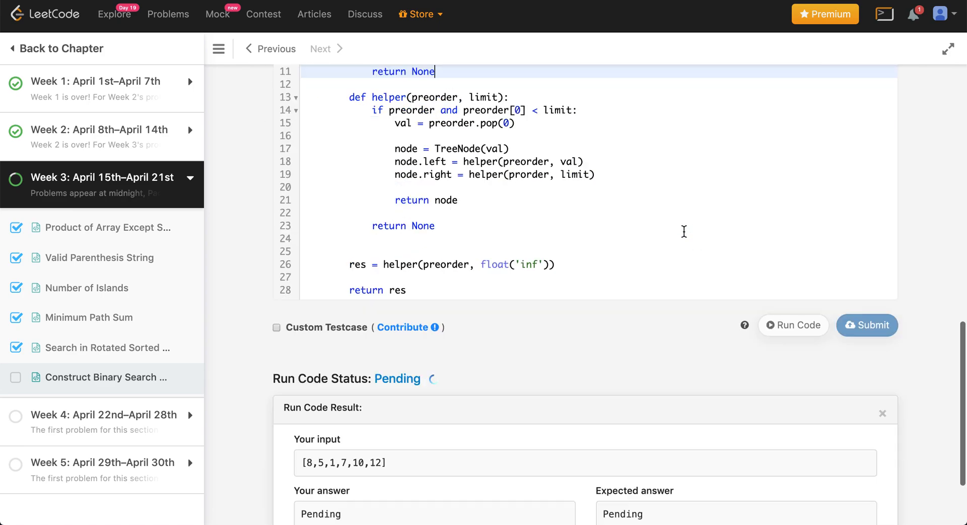
pyautogui.click(793, 326)
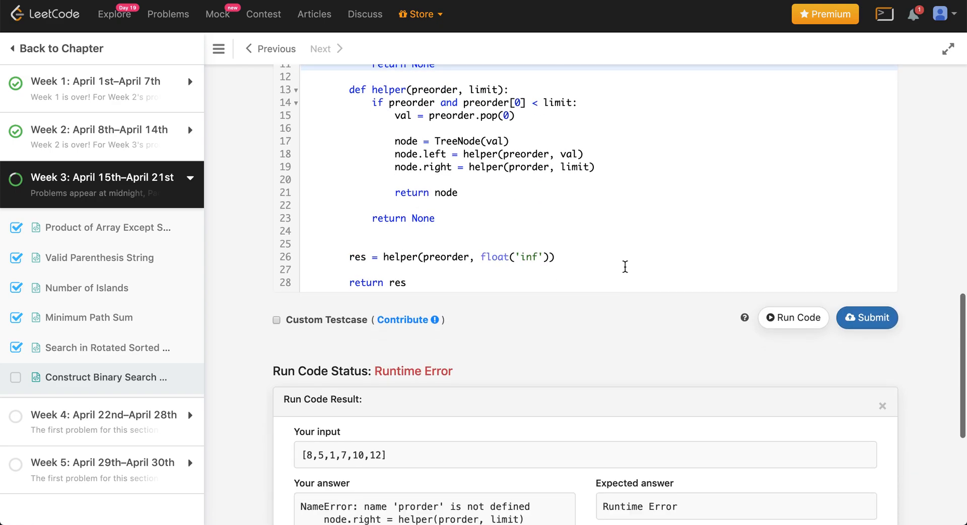
pyautogui.scroll(-3)
pyautogui.write('e')
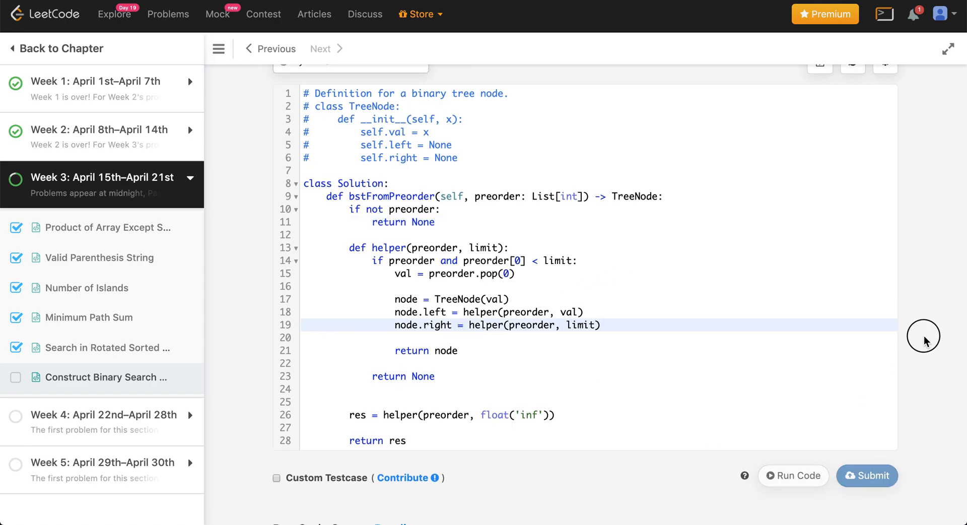
pyautogui.click(792, 475)
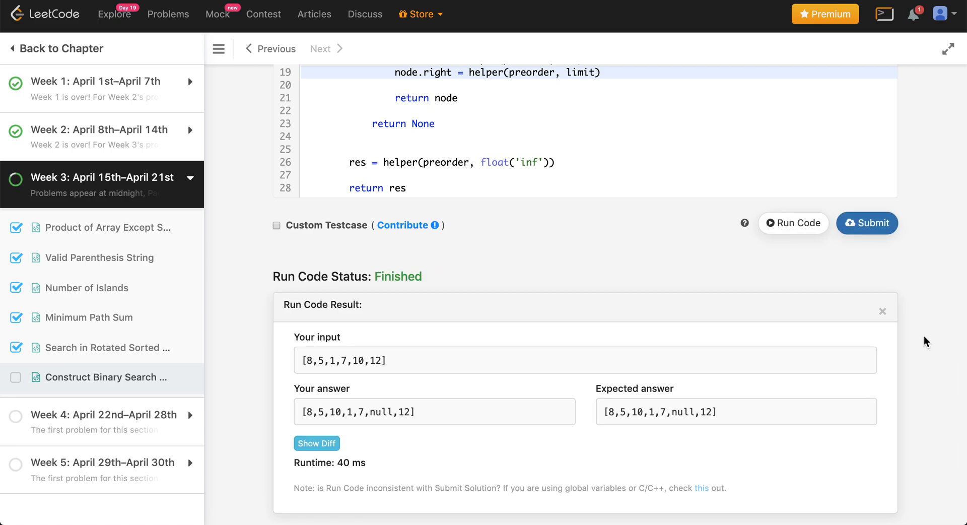
pyautogui.moveTo(810, 248)
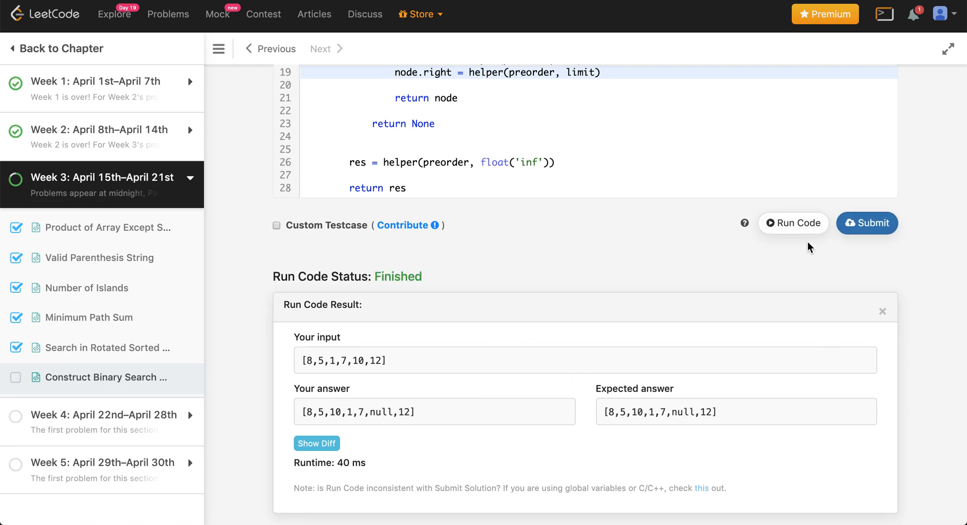
pyautogui.click(866, 223)
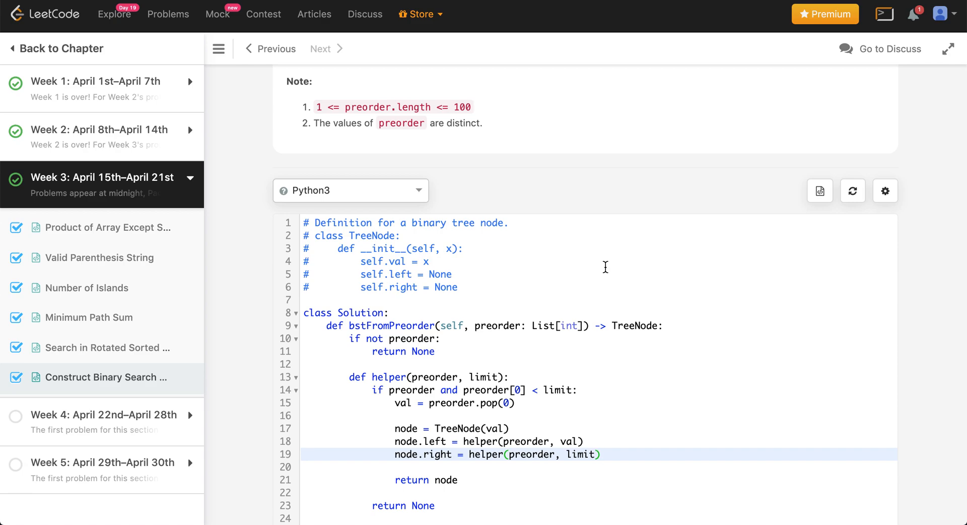
pyautogui.moveTo(561, 182)
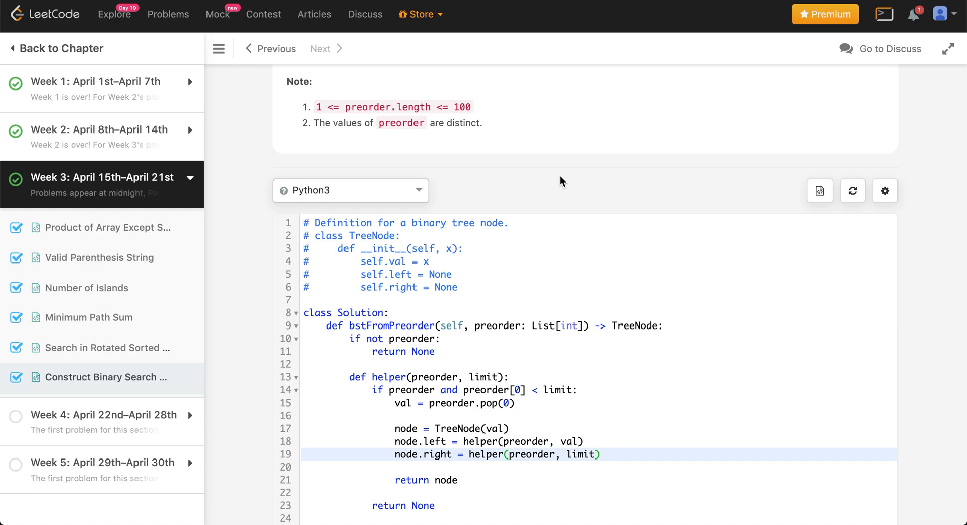